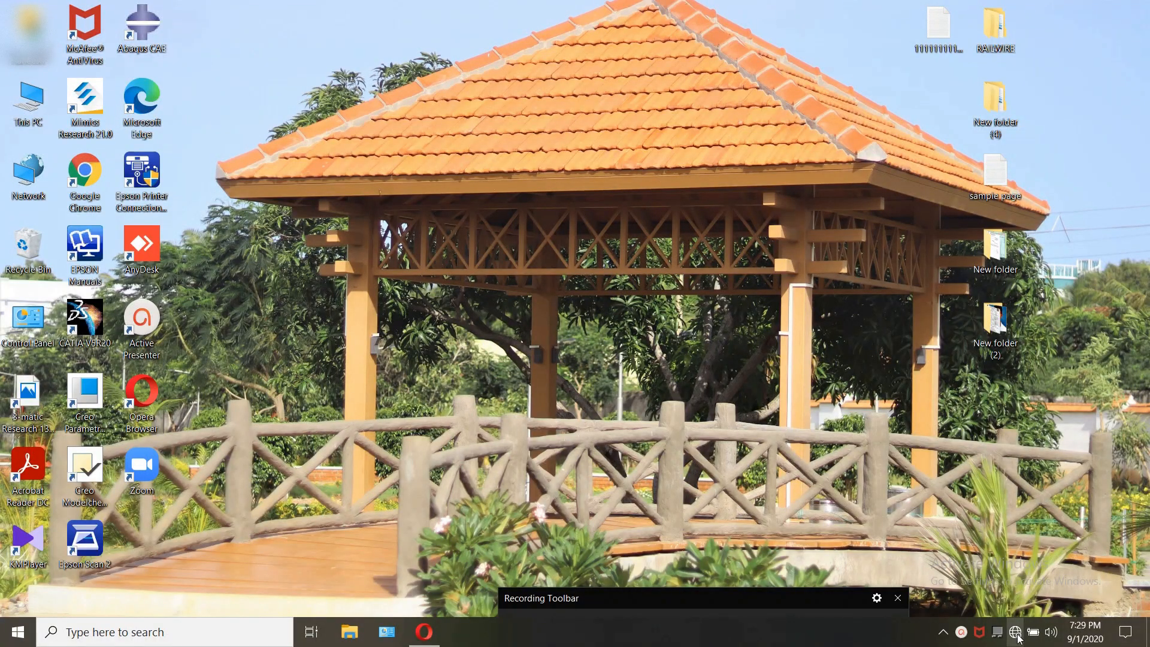
# - Open the taskbar network flyout showing Ethernet with no internet and Wi-Fi off
pyautogui.click(1017, 632)
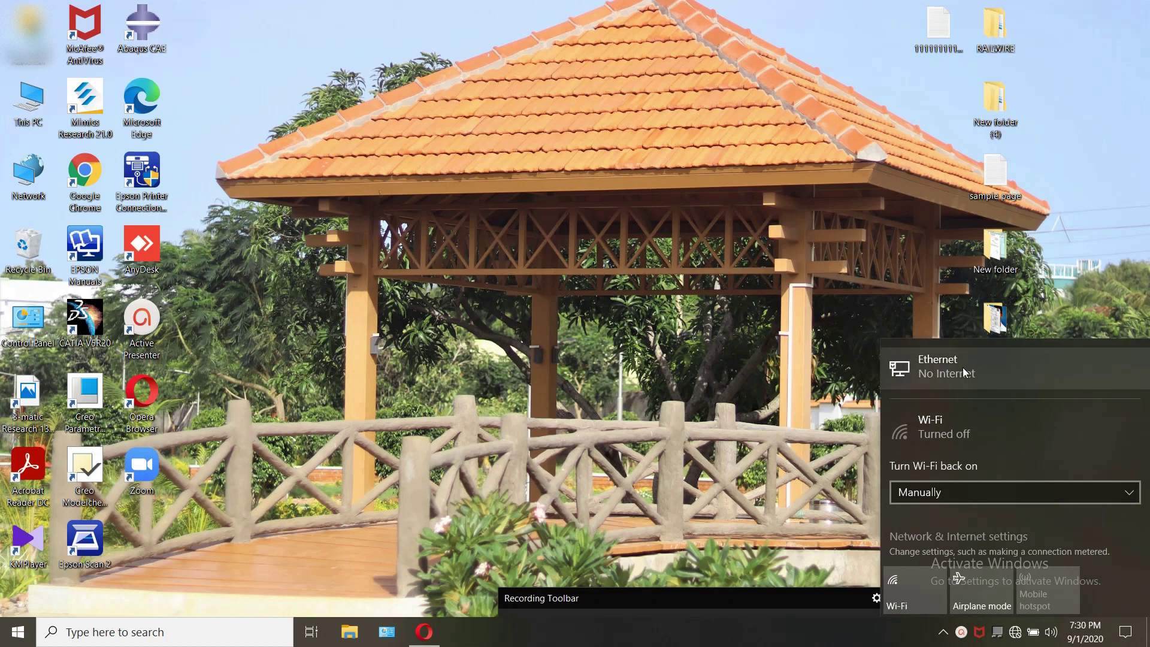
pyautogui.moveTo(952, 365)
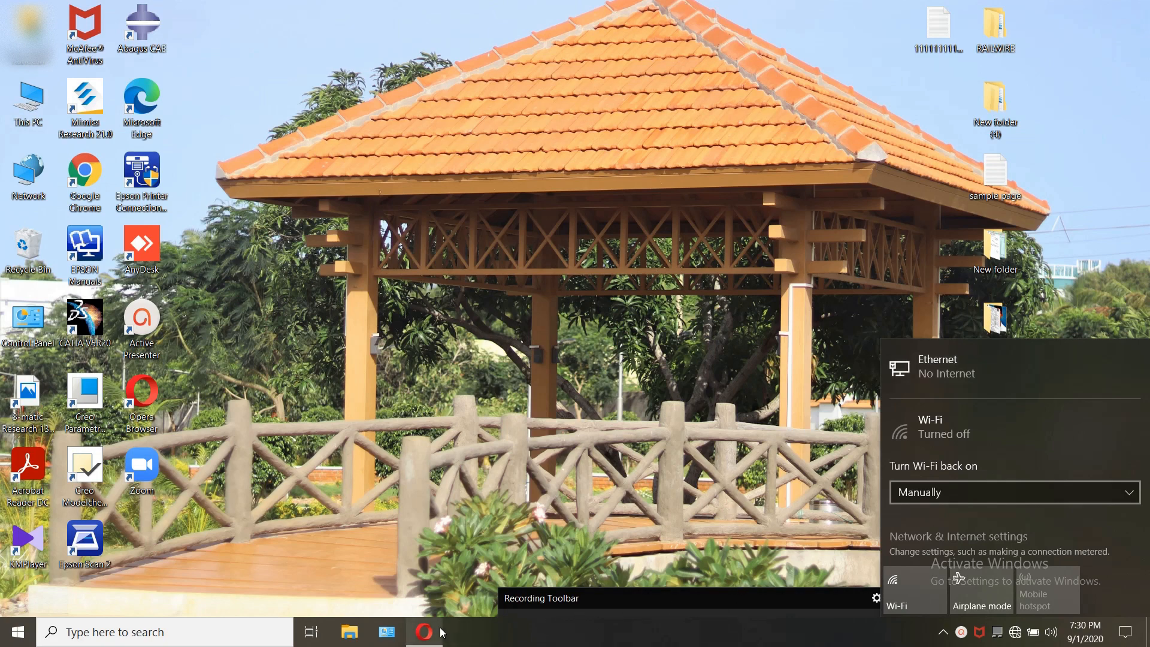
# - Load 192.168.1.1 in Opera and enter username admin, password, and the verification code's start
pyautogui.click(424, 631)
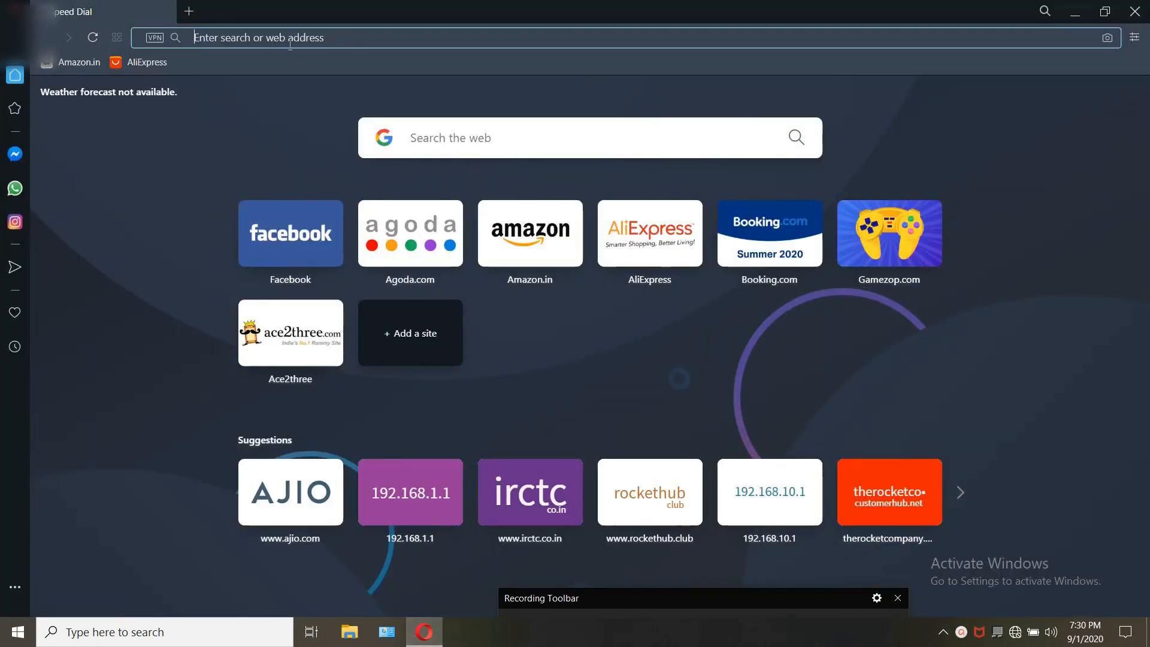
pyautogui.write('192.168.1.1/admin/login_en.asp')
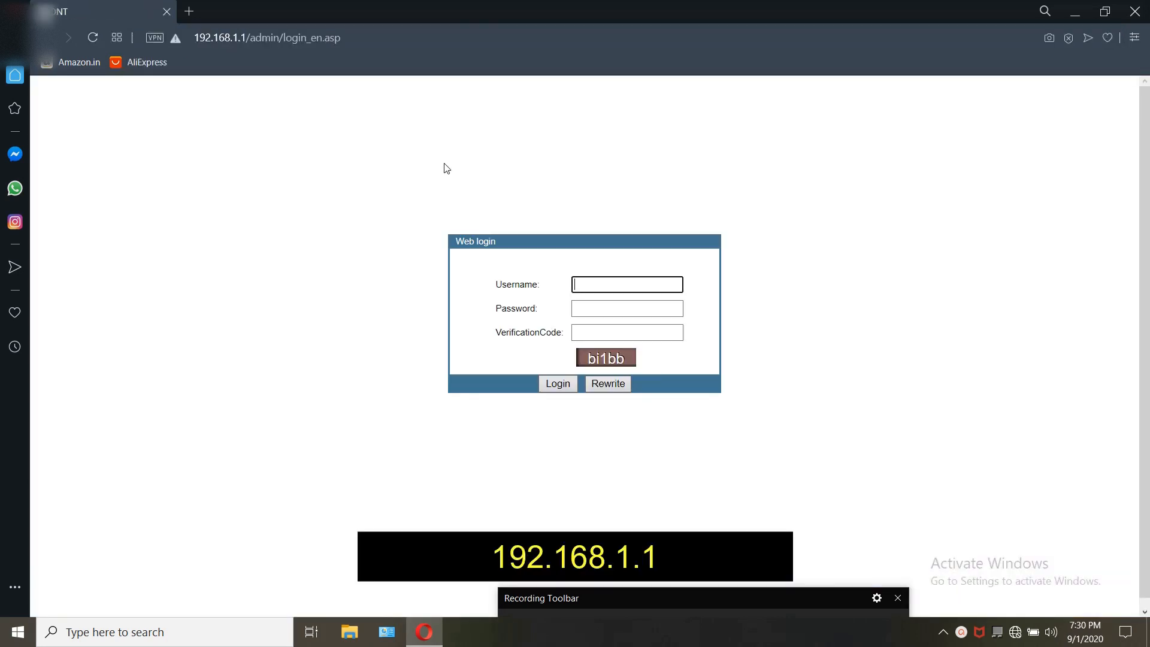
pyautogui.click(627, 284)
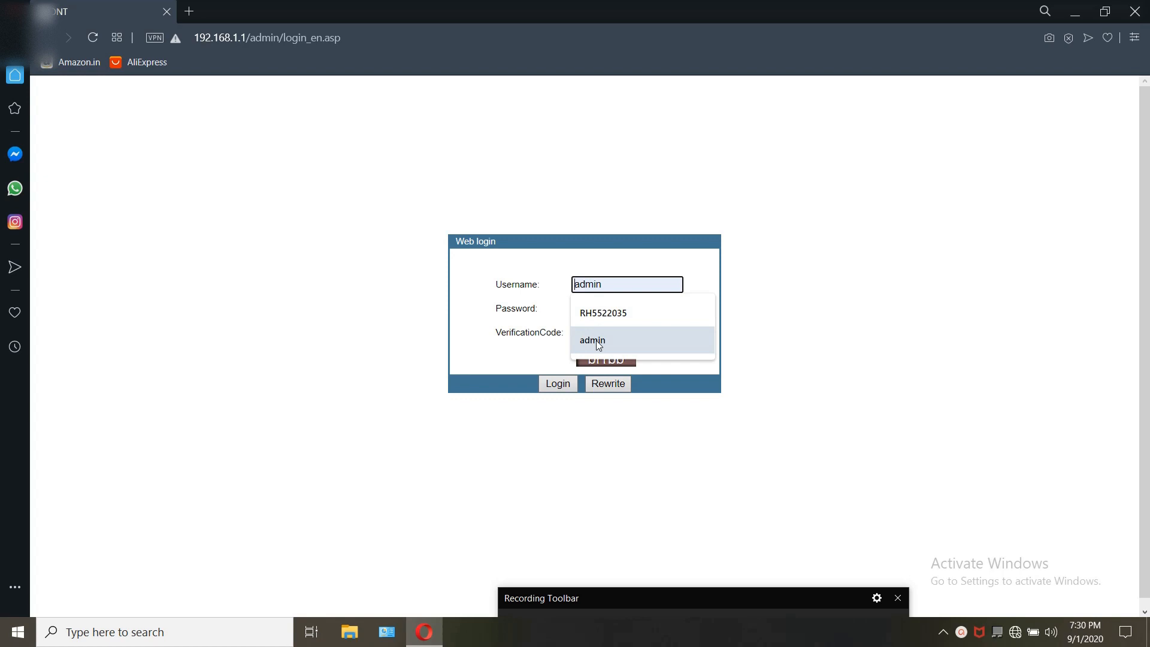
pyautogui.click(627, 309)
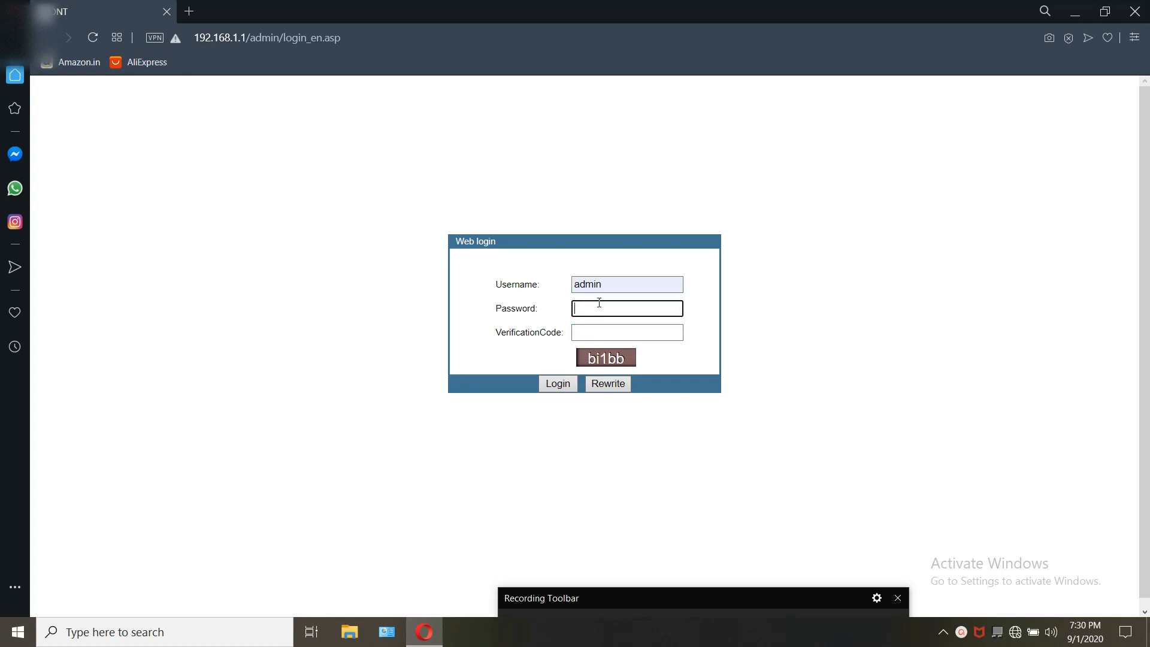
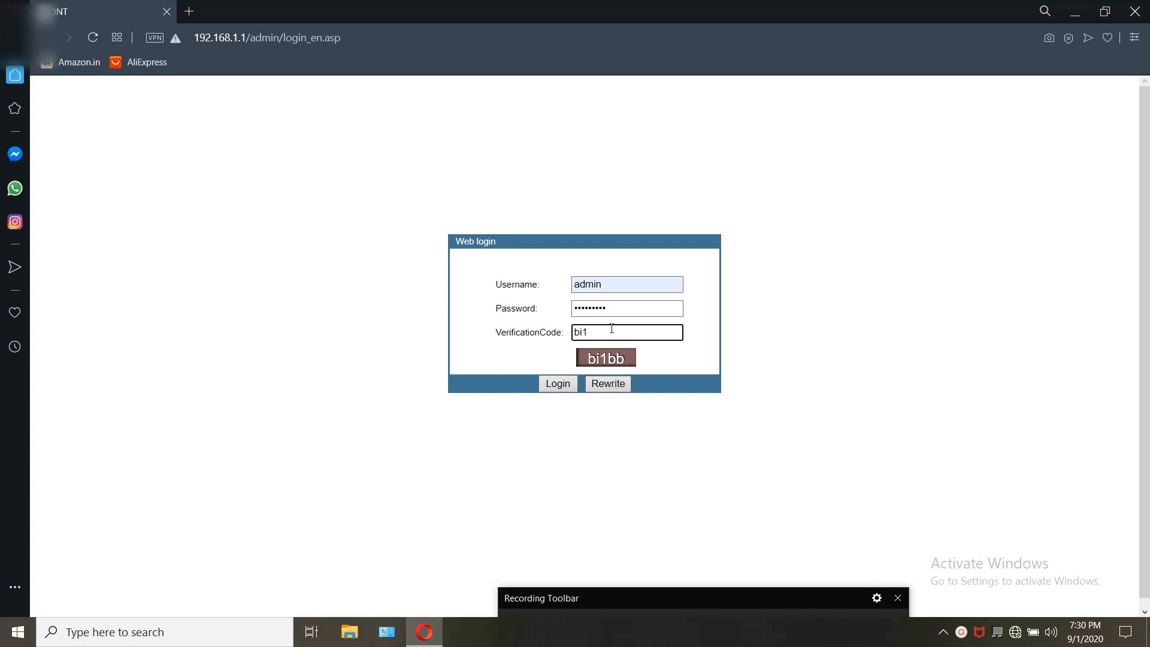
# - Log in and fill the old, new and confirm fields of the change-password form
pyautogui.click(558, 384)
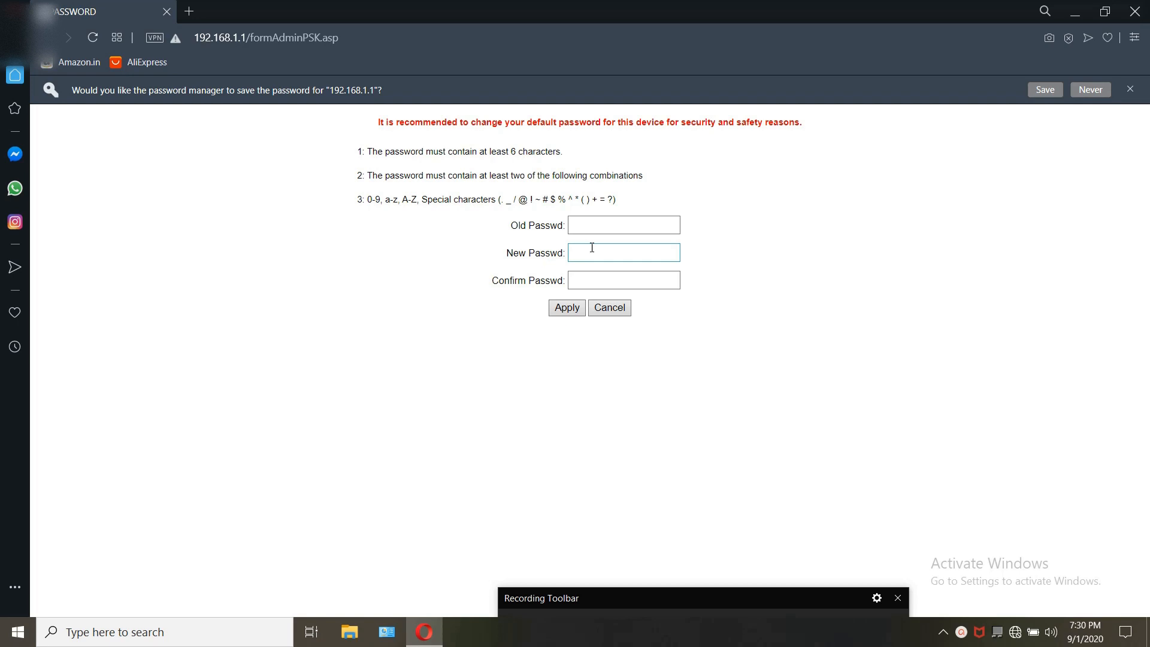
pyautogui.click(624, 225)
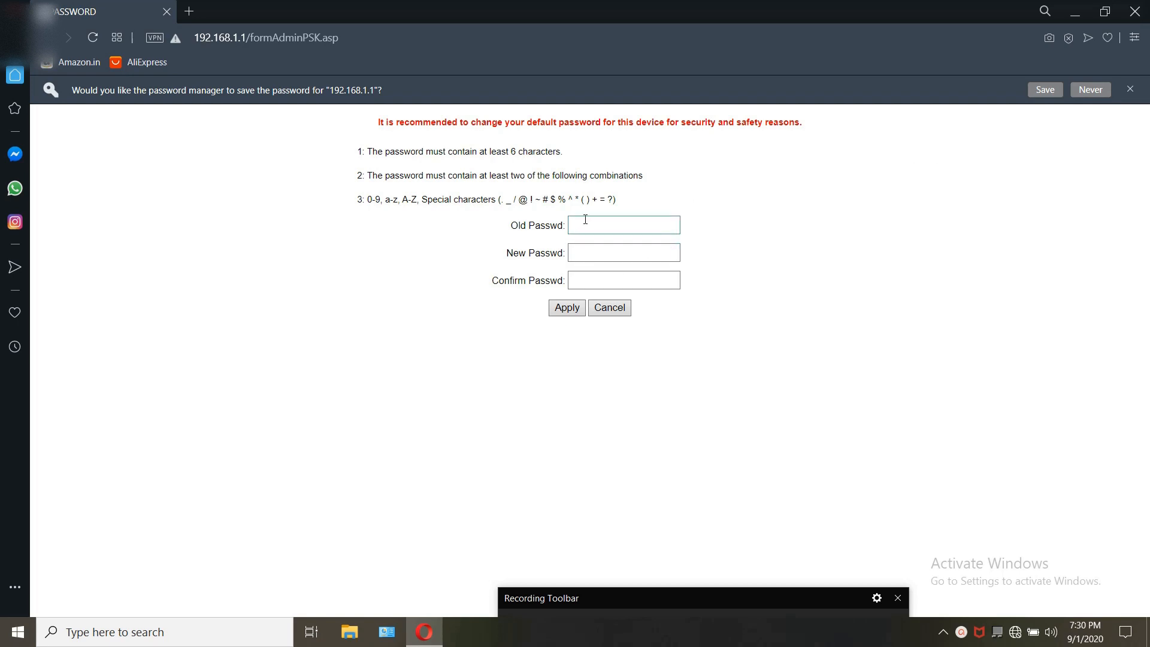
pyautogui.write('•••')
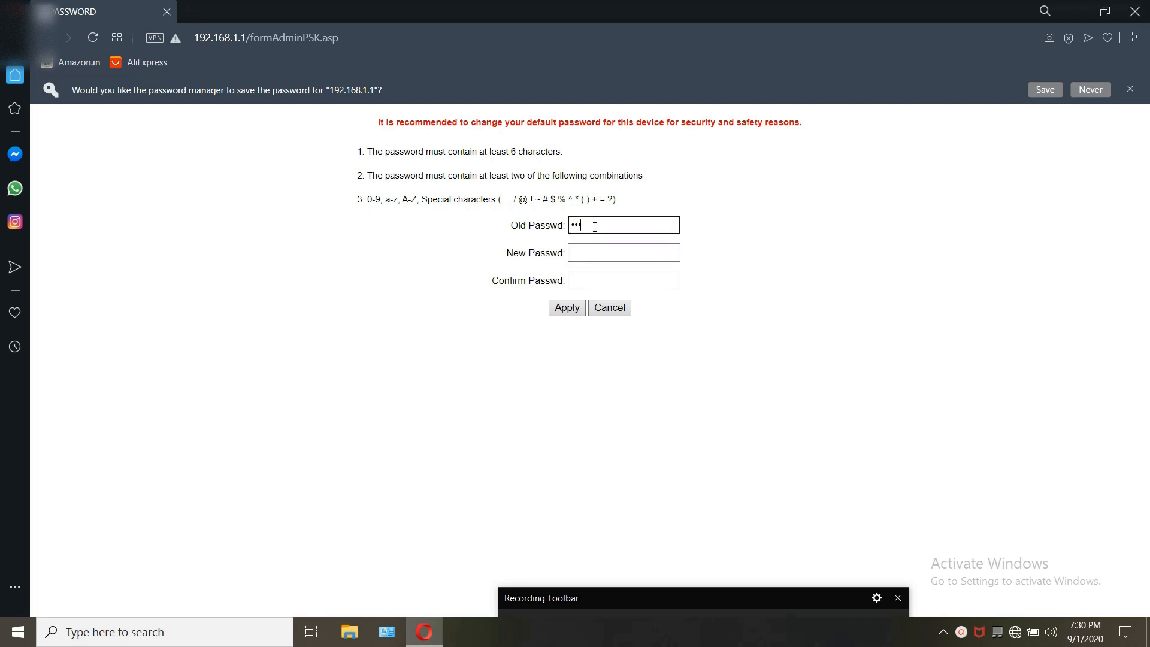
pyautogui.write('*')
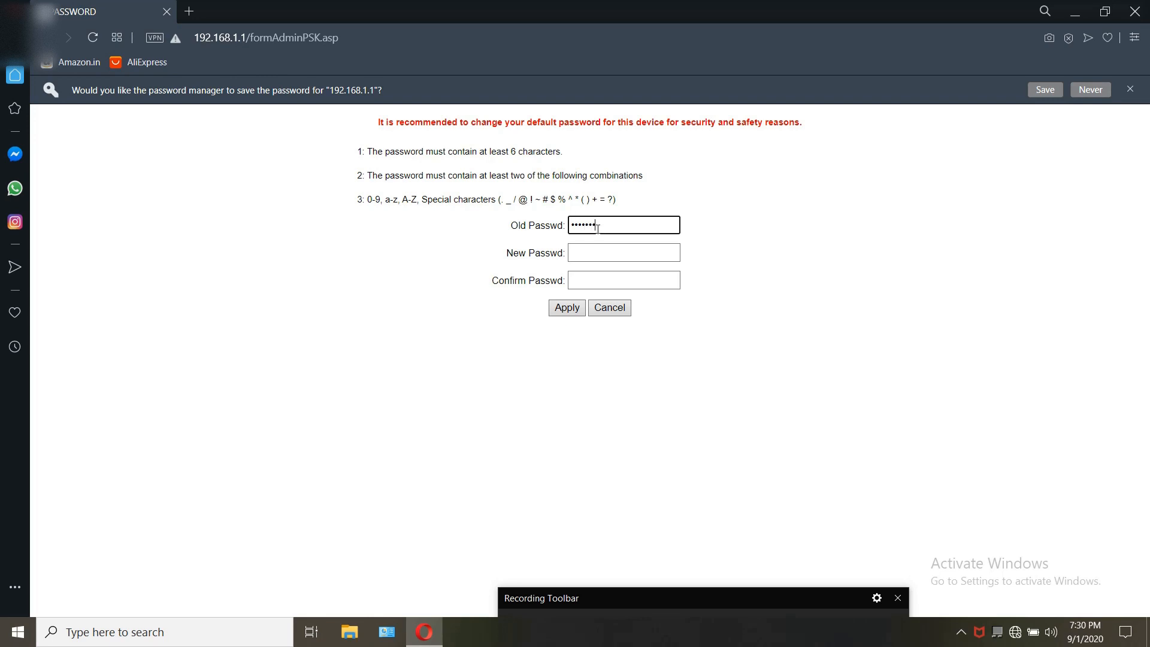
pyautogui.click(623, 253)
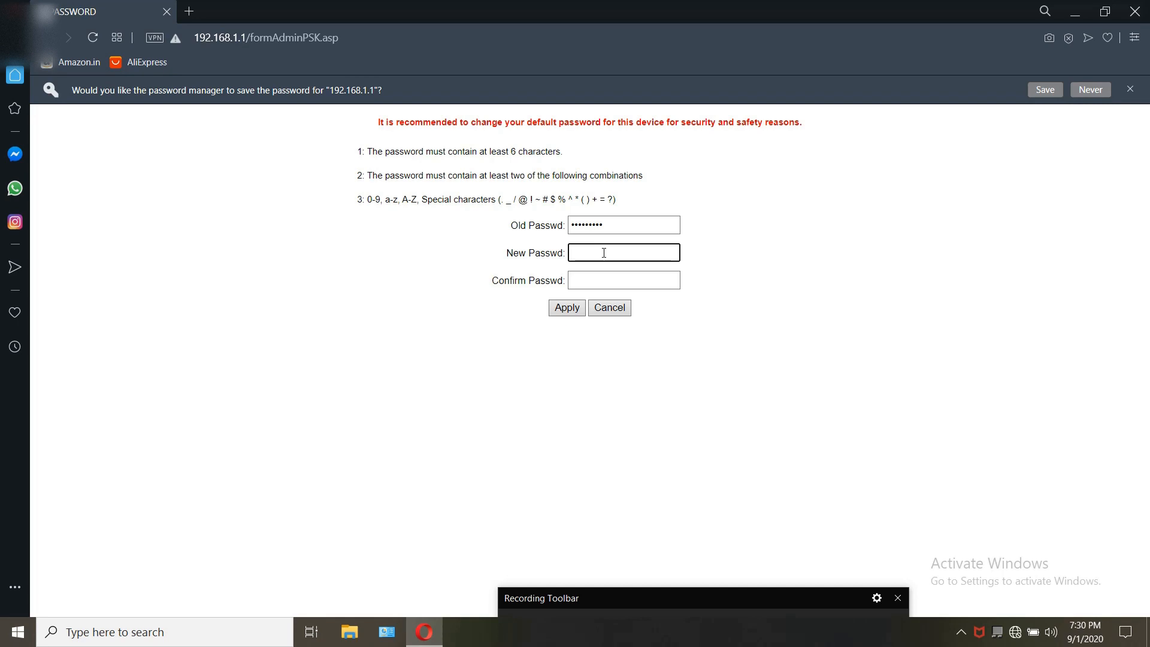
pyautogui.write('••')
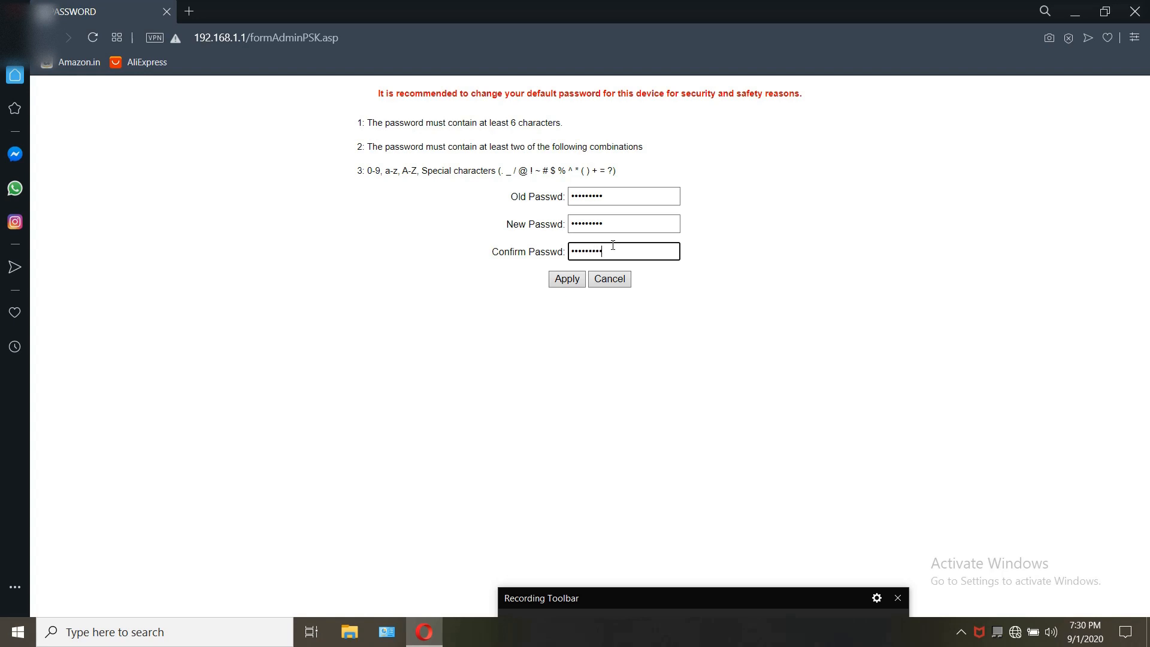
# - Apply the new password and re-enter admin, the new password and verification code 2eyqs
pyautogui.click(567, 278)
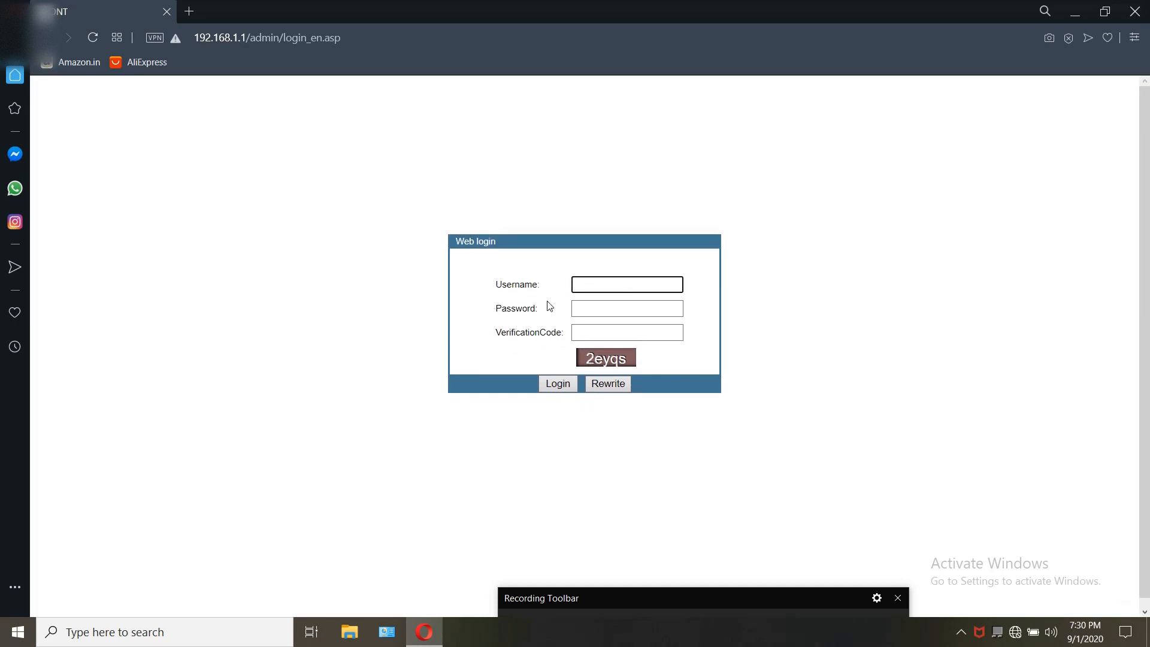
pyautogui.write('admin')
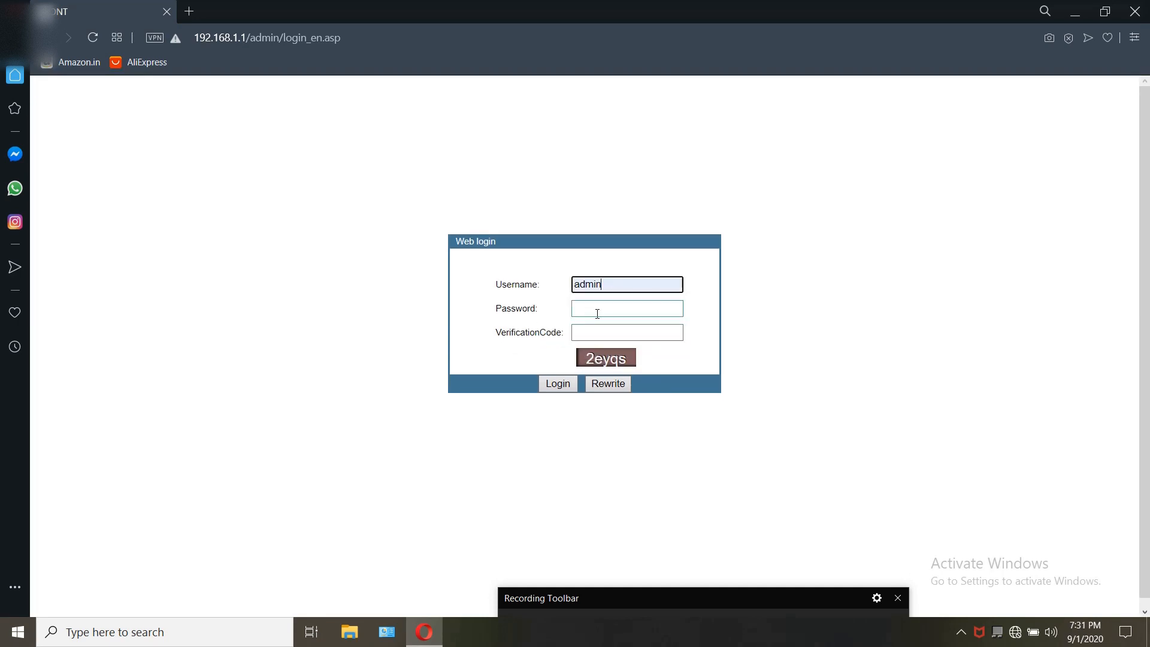
pyautogui.write('*')
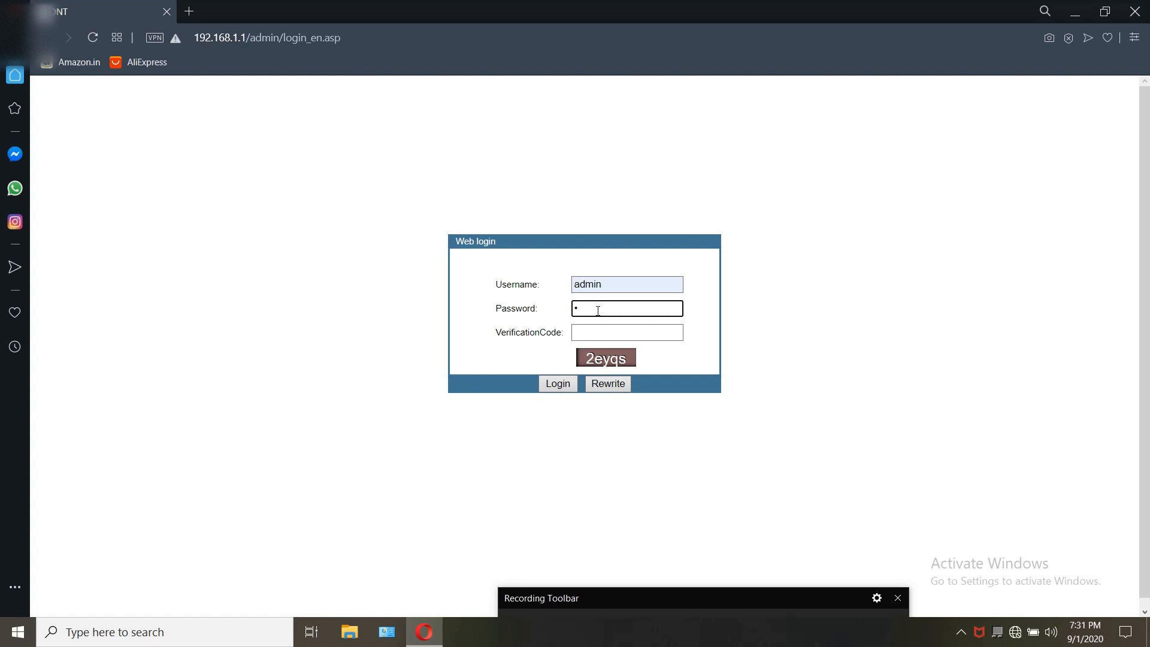
pyautogui.write('••••')
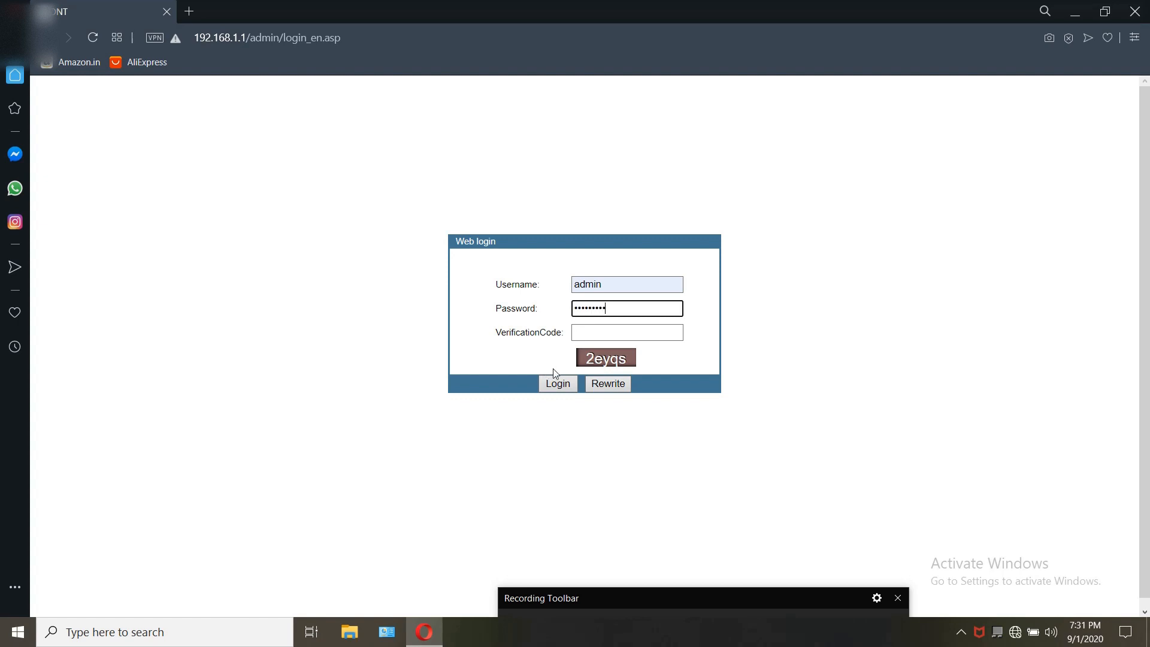
pyautogui.write('2')
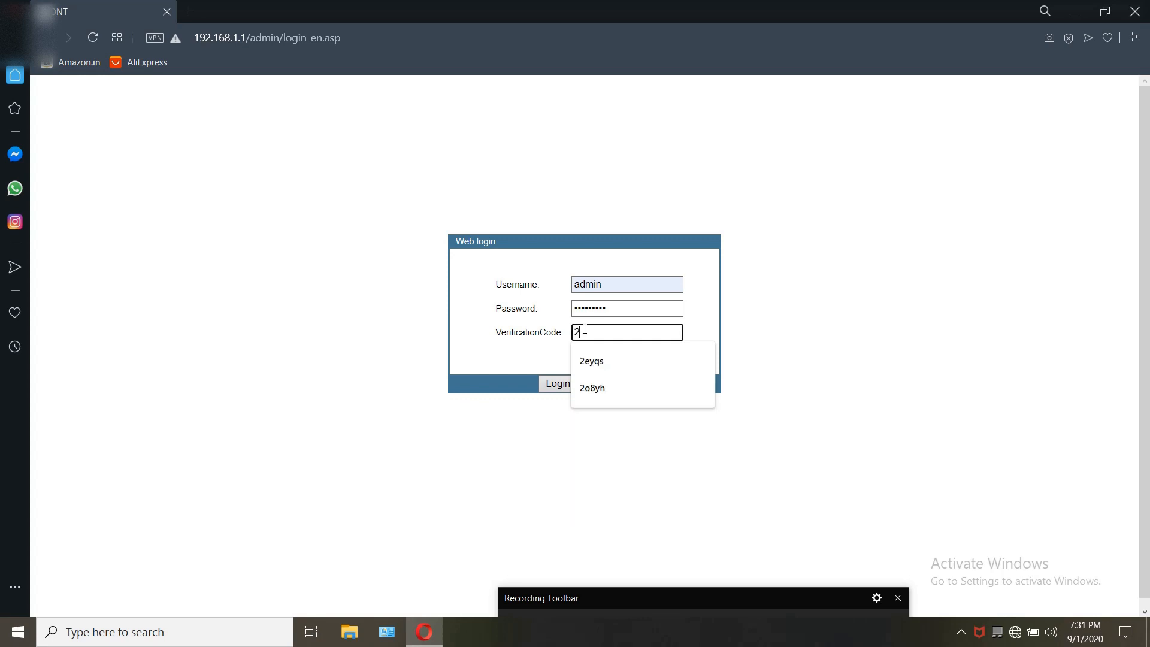
pyautogui.click(592, 360)
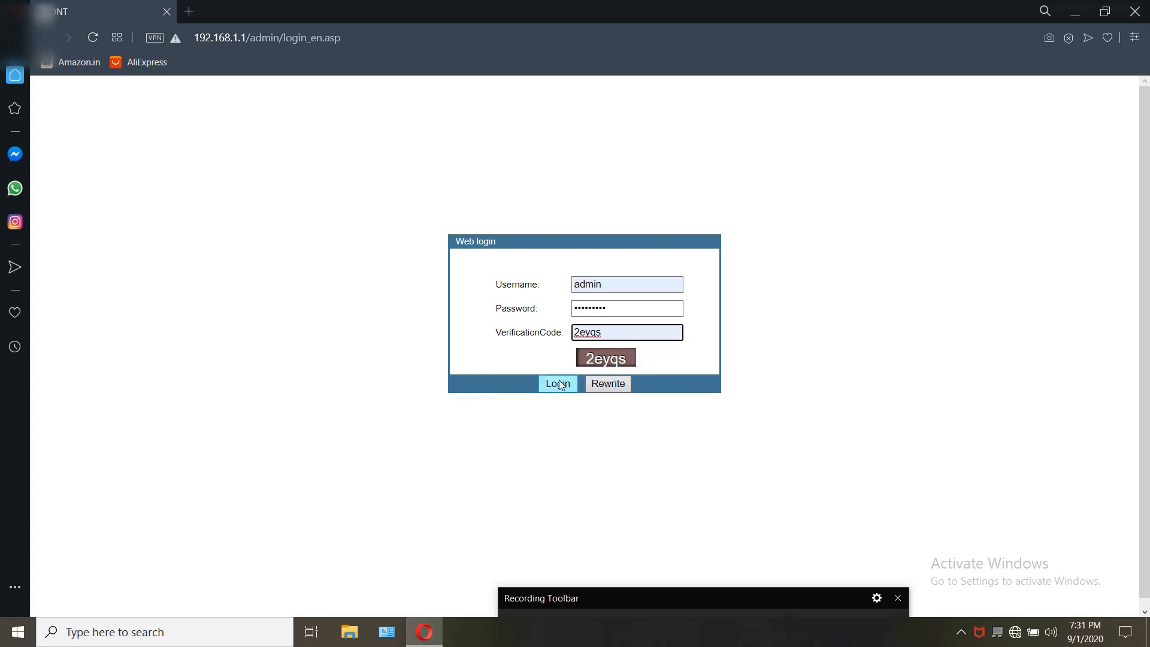
# - Log in with the new password and review the IPv4 connection and GPON information pages
pyautogui.click(557, 385)
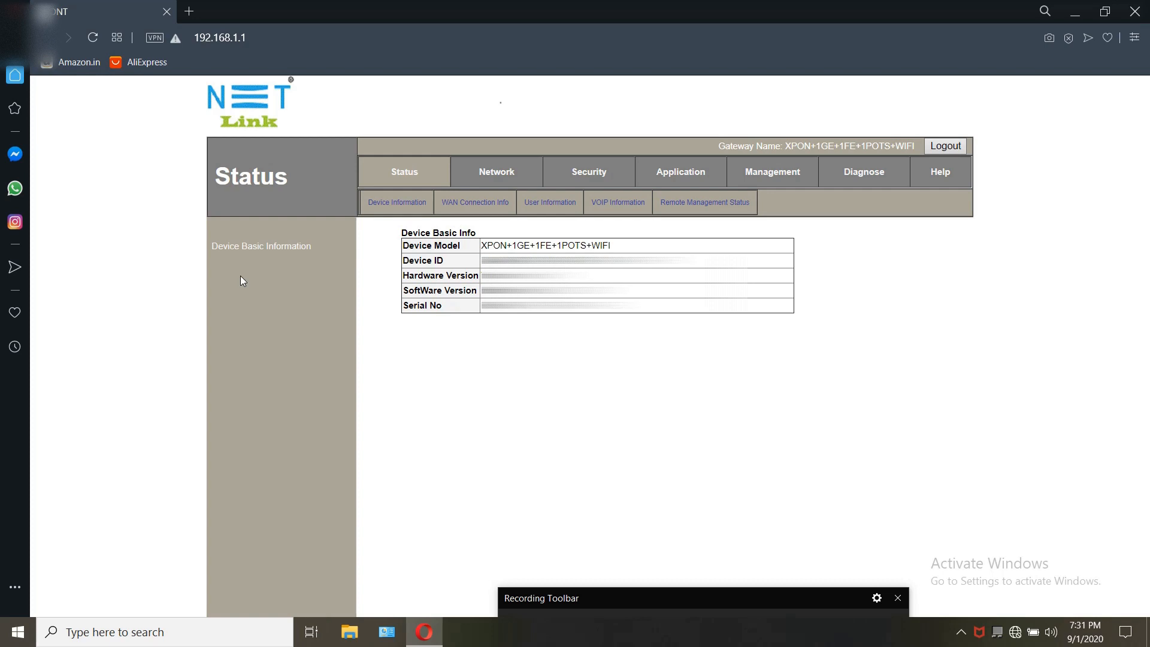
pyautogui.click(475, 202)
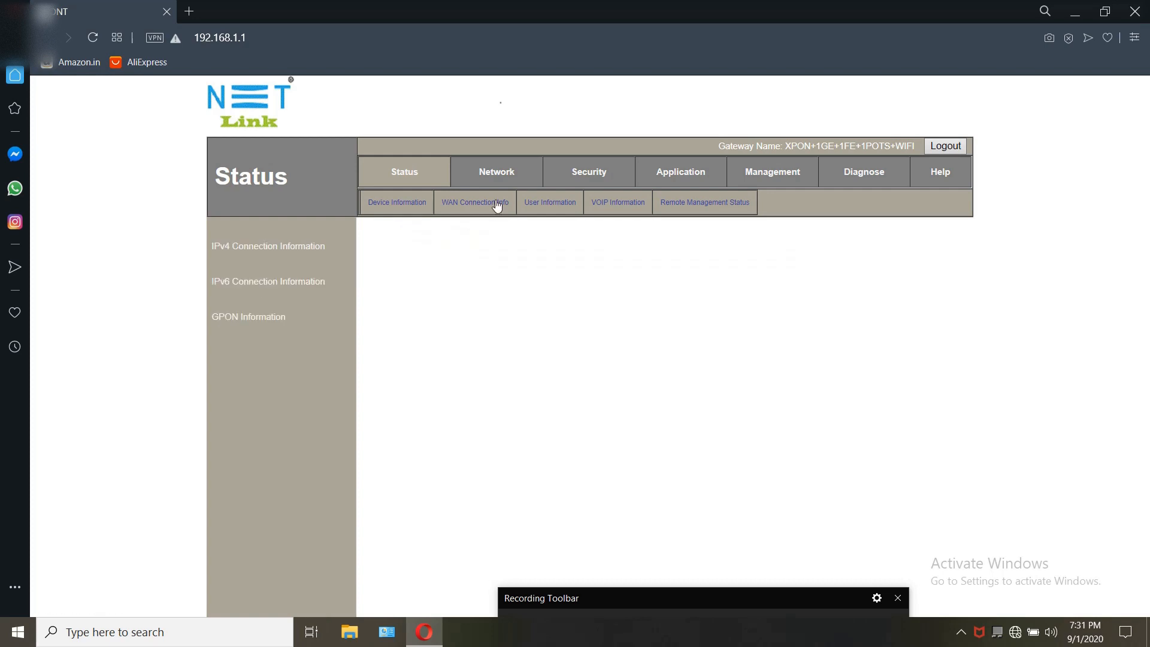
pyautogui.click(475, 202)
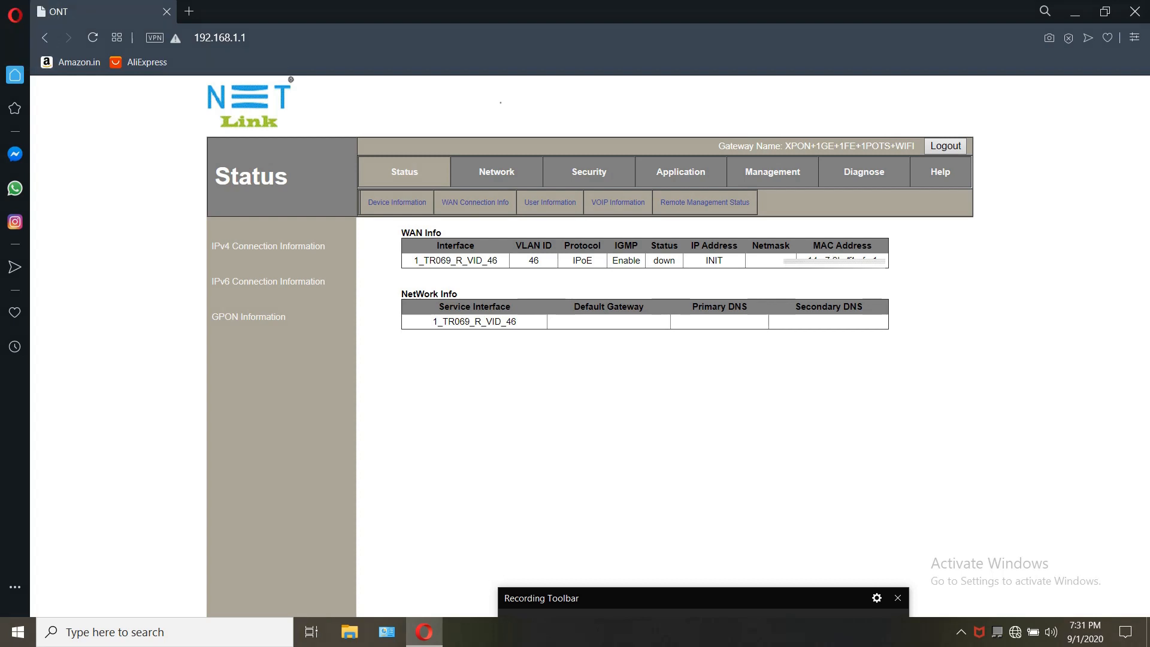
pyautogui.moveTo(535, 263)
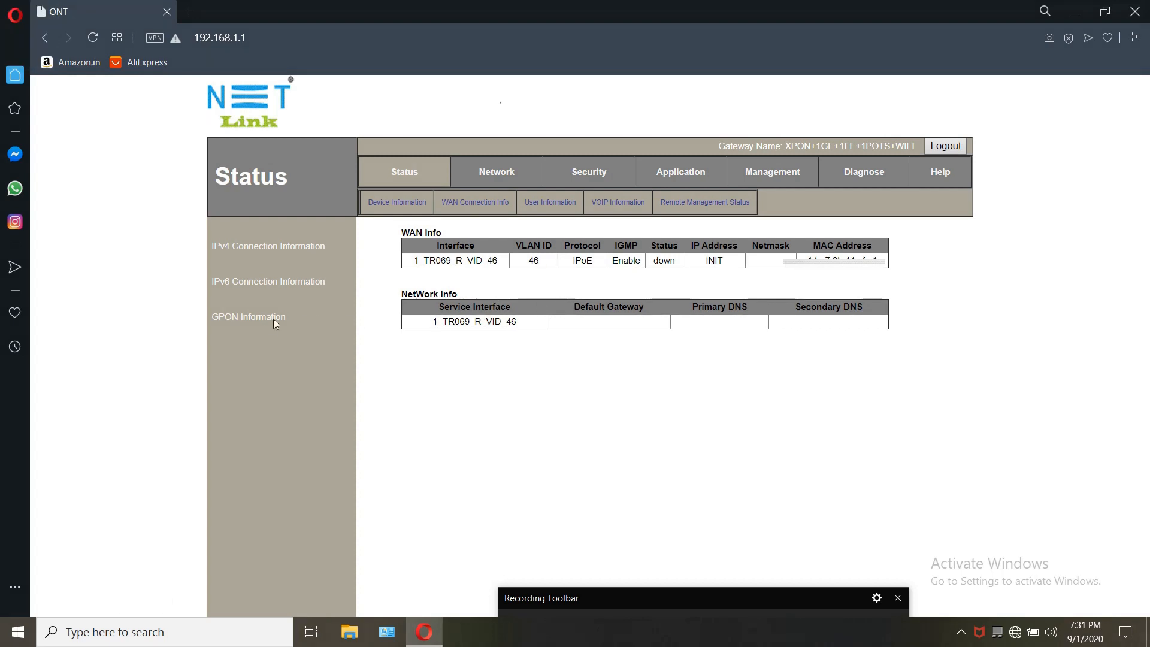
pyautogui.moveTo(204, 315)
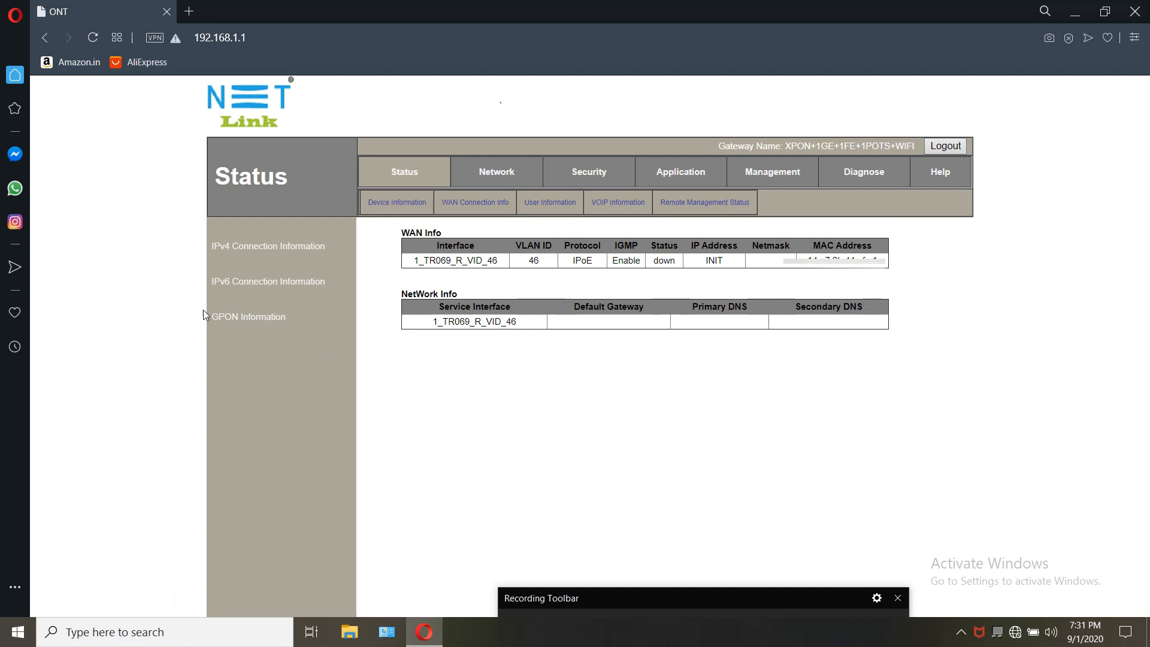
pyautogui.click(248, 316)
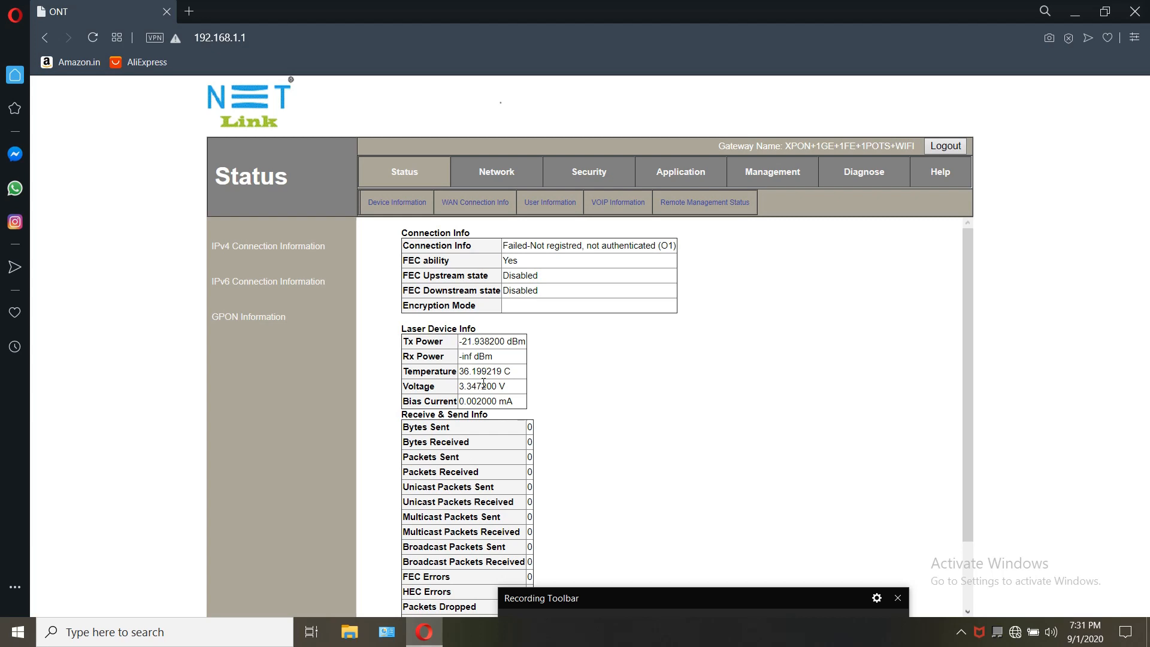
pyautogui.moveTo(263, 253)
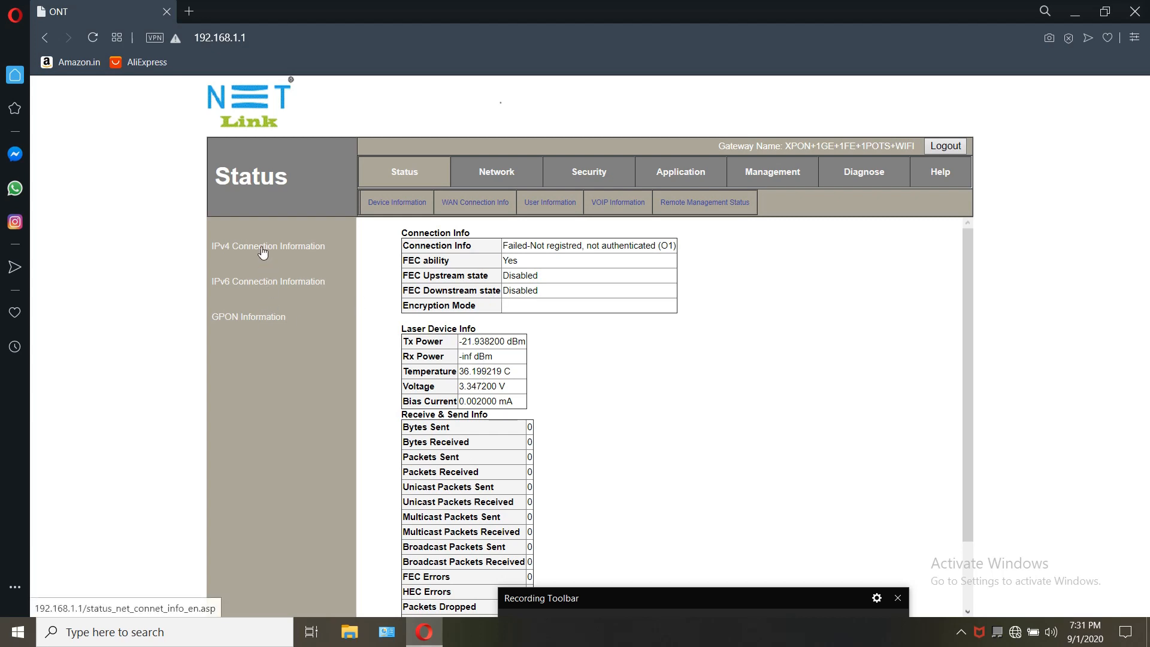
pyautogui.click(268, 246)
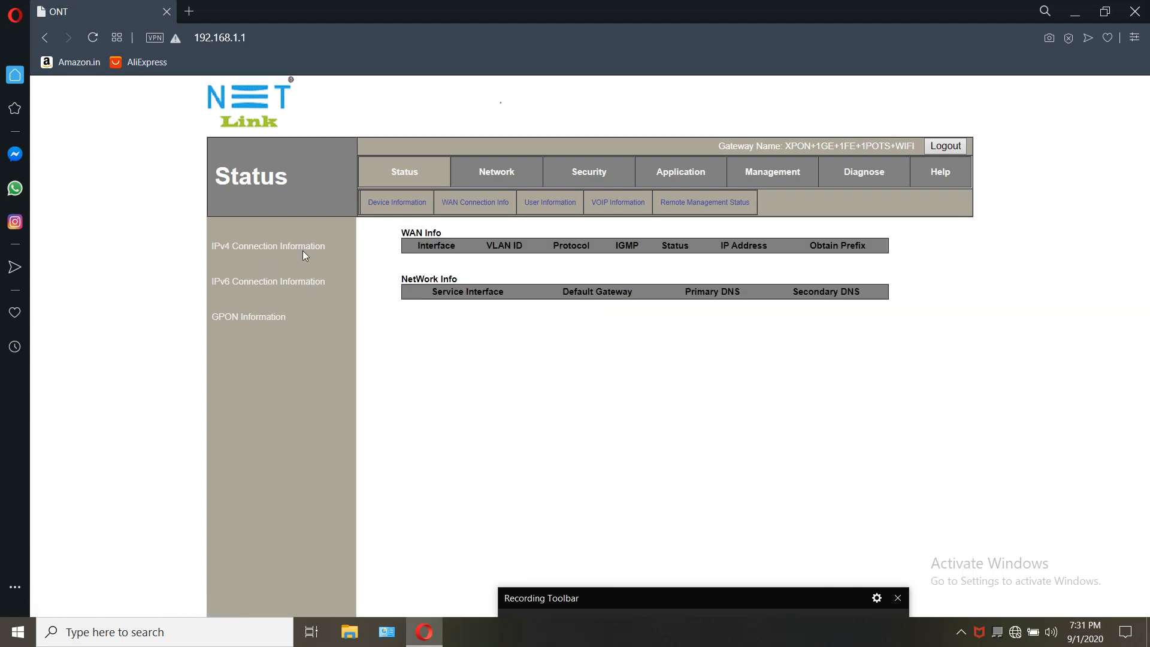
# - In Network > Internet, replace the TR069 WAN with a PPPoE INTERNET WAN for BSNL_FTTH_BB
pyautogui.click(496, 172)
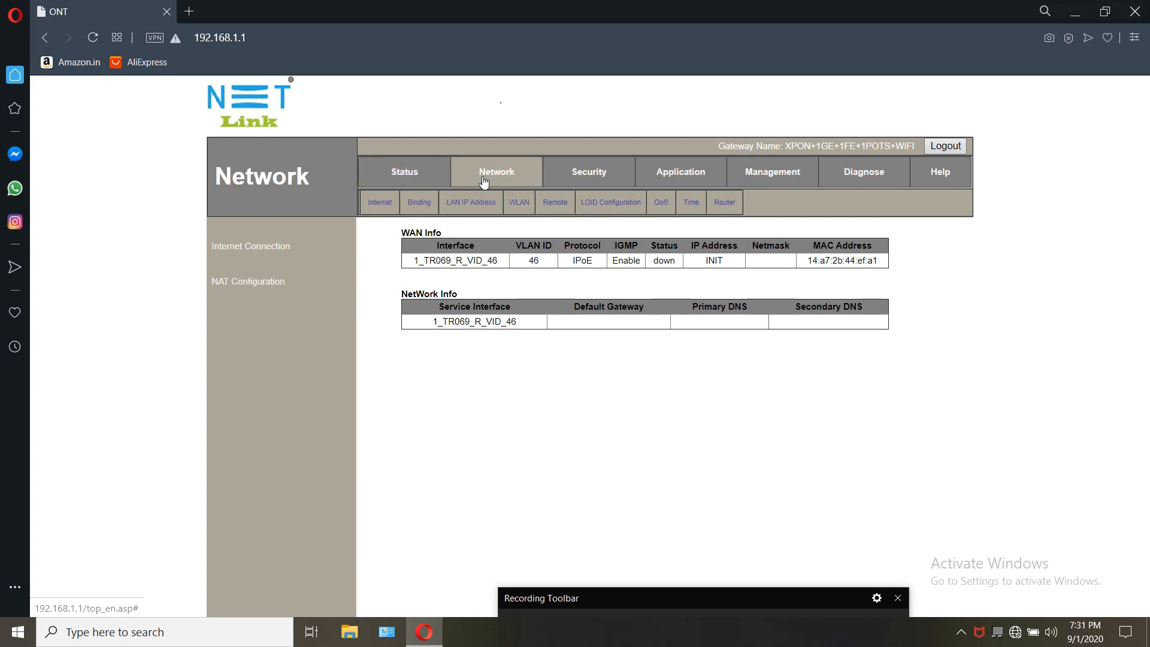
pyautogui.click(251, 247)
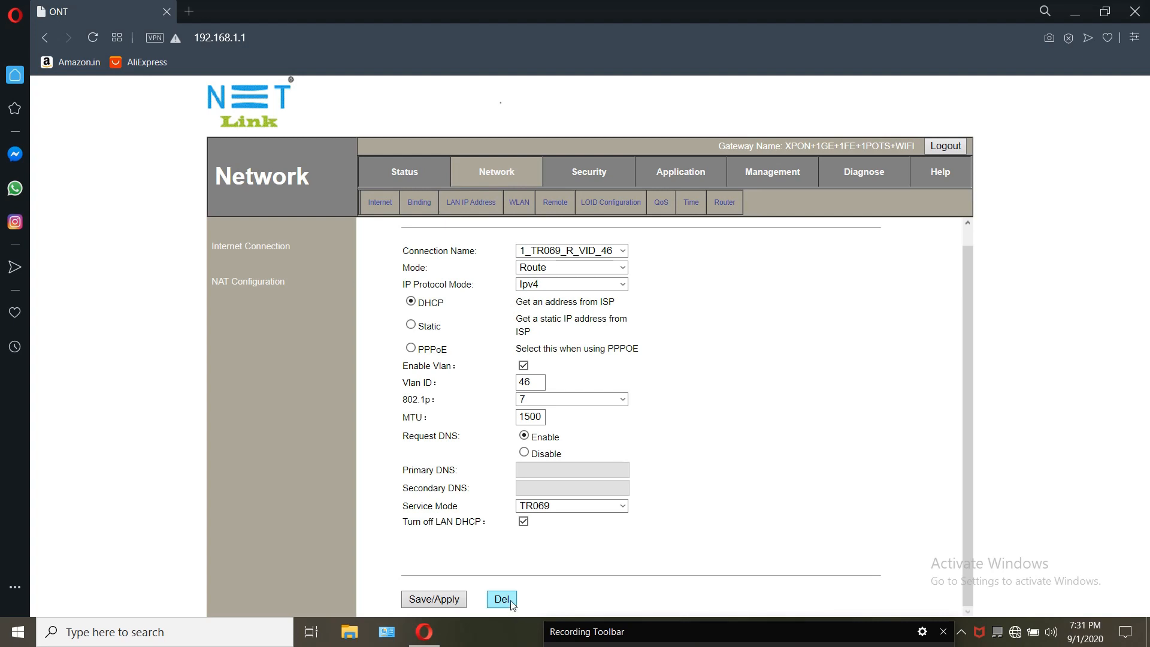
pyautogui.moveTo(523, 435)
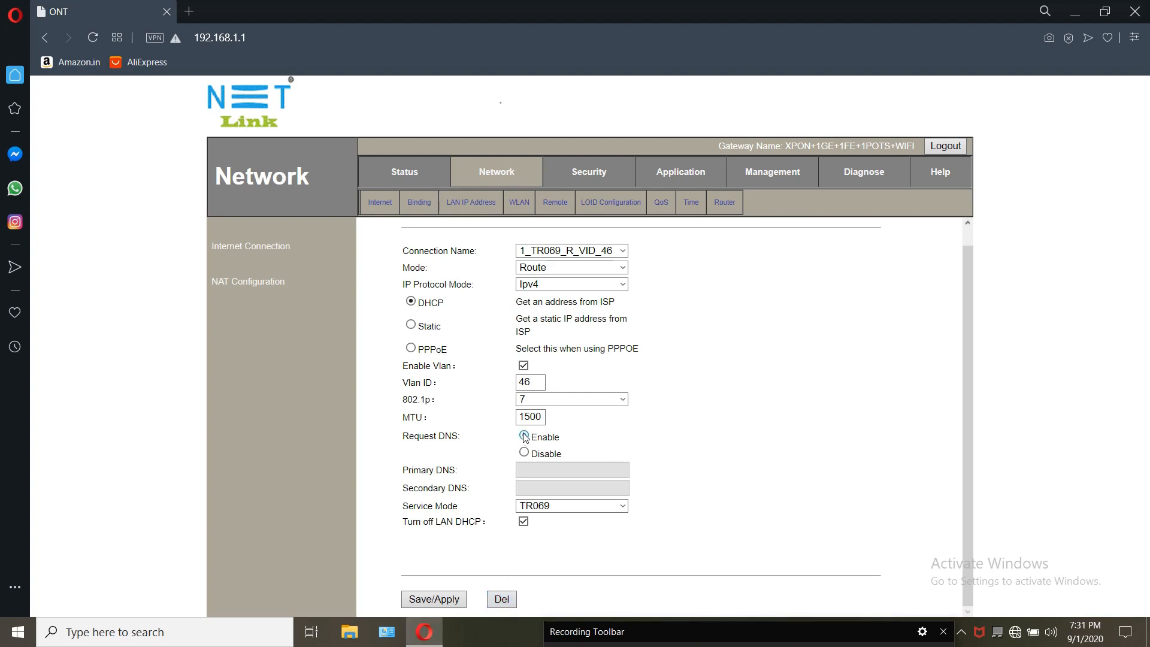
pyautogui.click(524, 437)
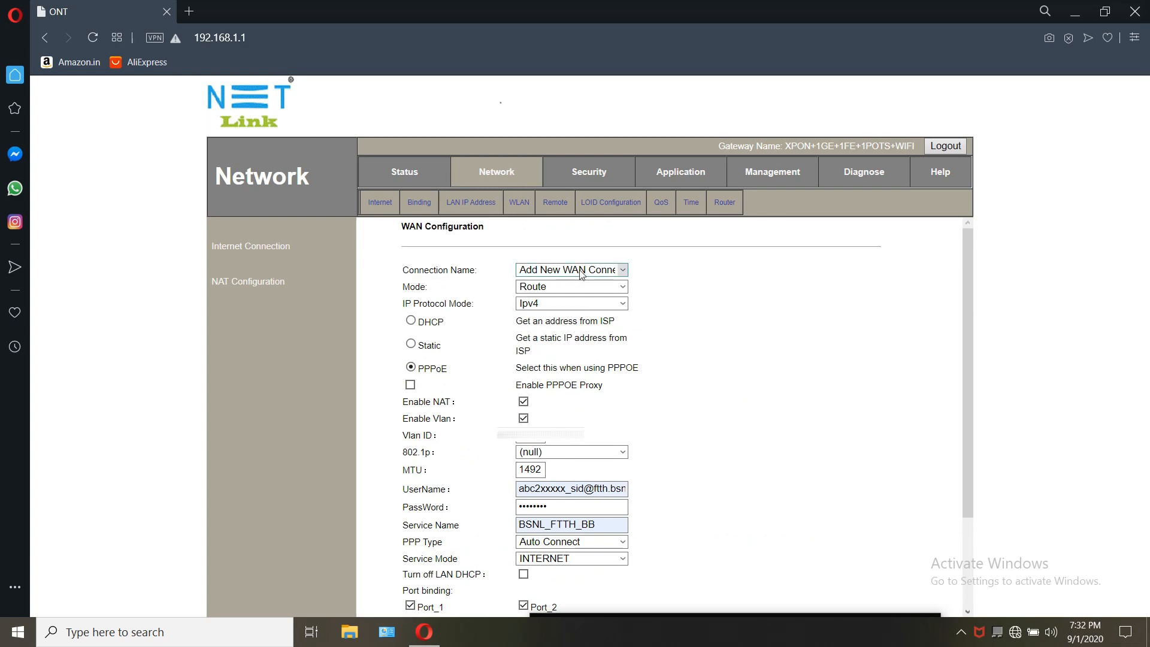
pyautogui.moveTo(559, 289)
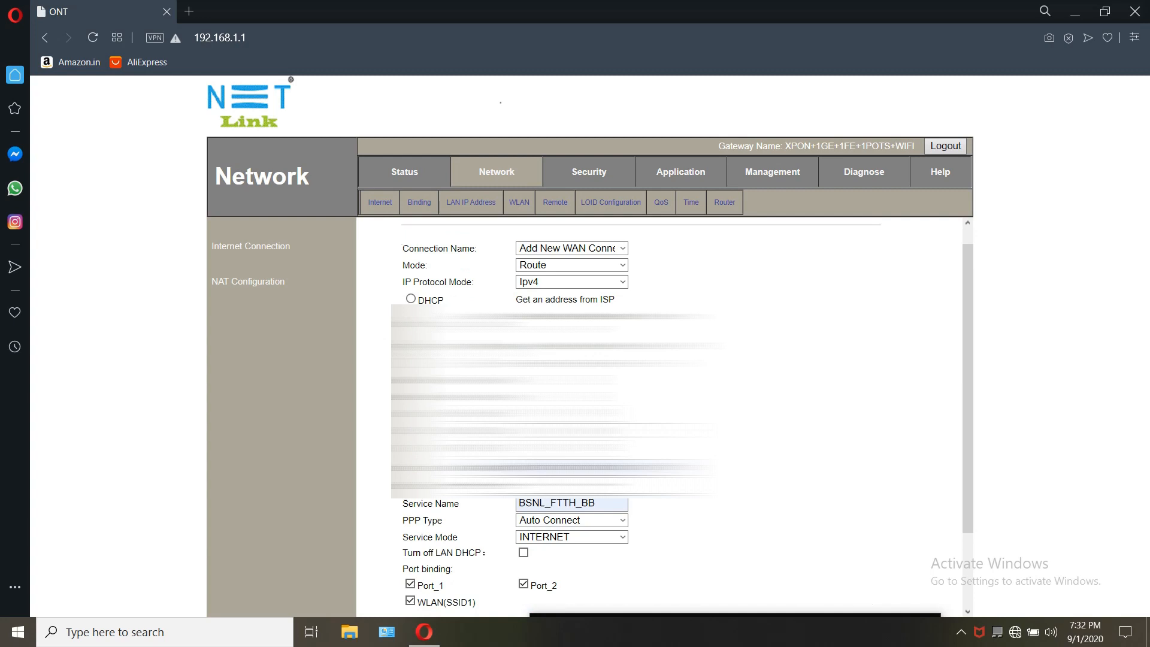
pyautogui.scroll(-3)
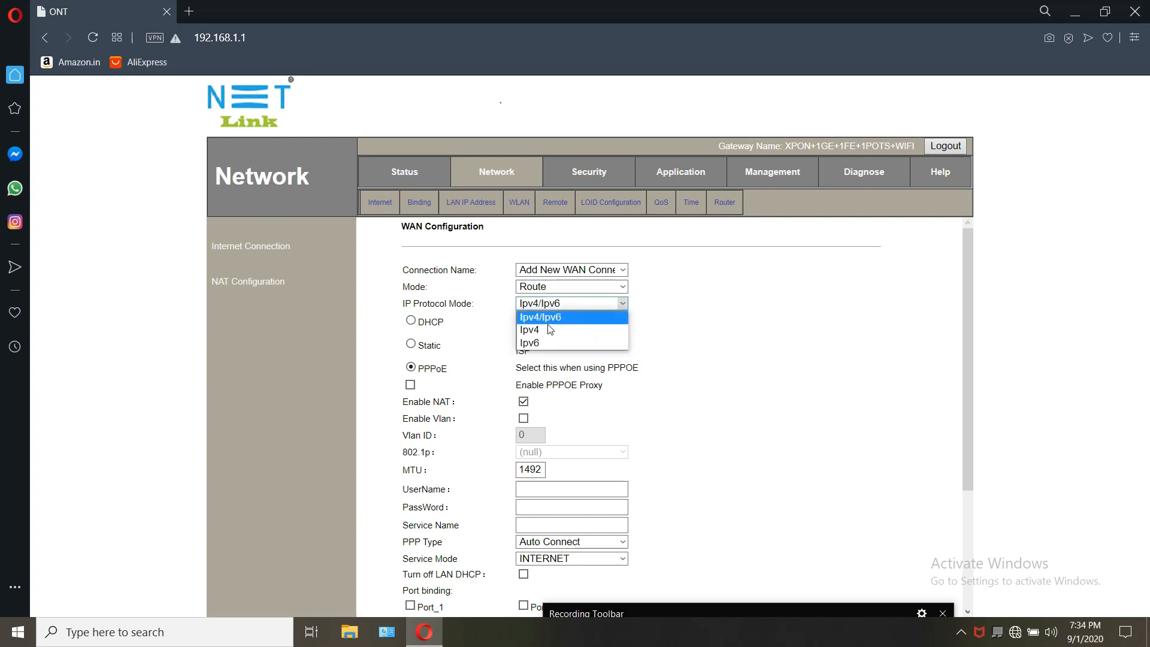
# - Save an IPv4 DHCP WAN connection with VLAN ID 1831 and service mode VOICE
pyautogui.click(530, 329)
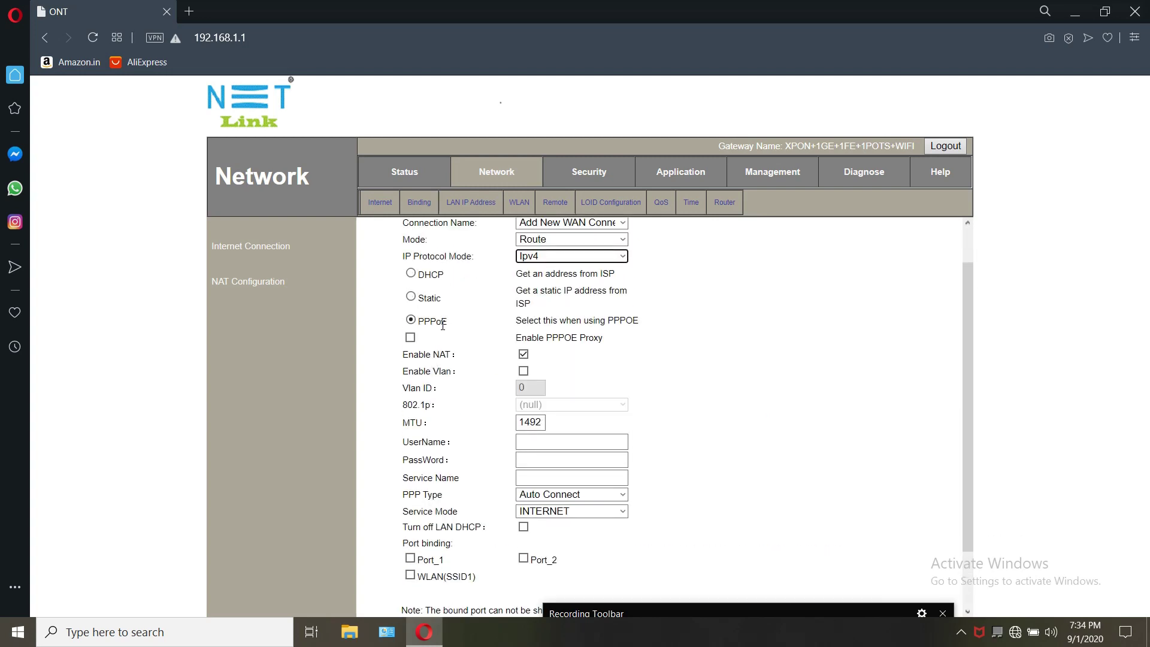
pyautogui.moveTo(406, 285)
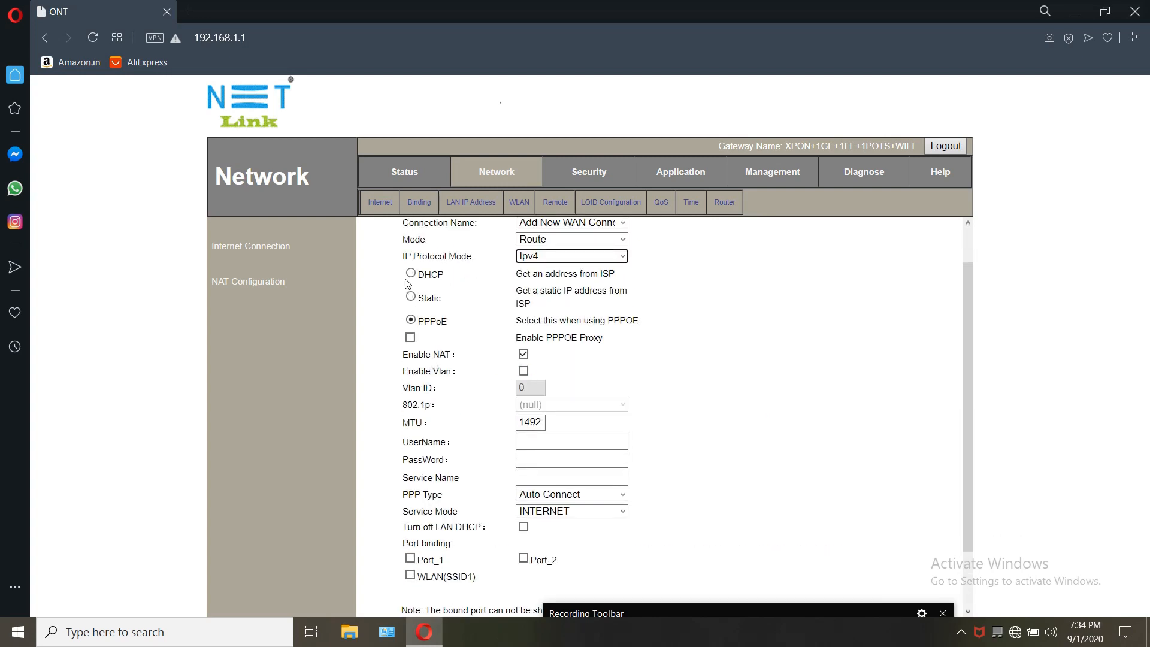
pyautogui.click(410, 273)
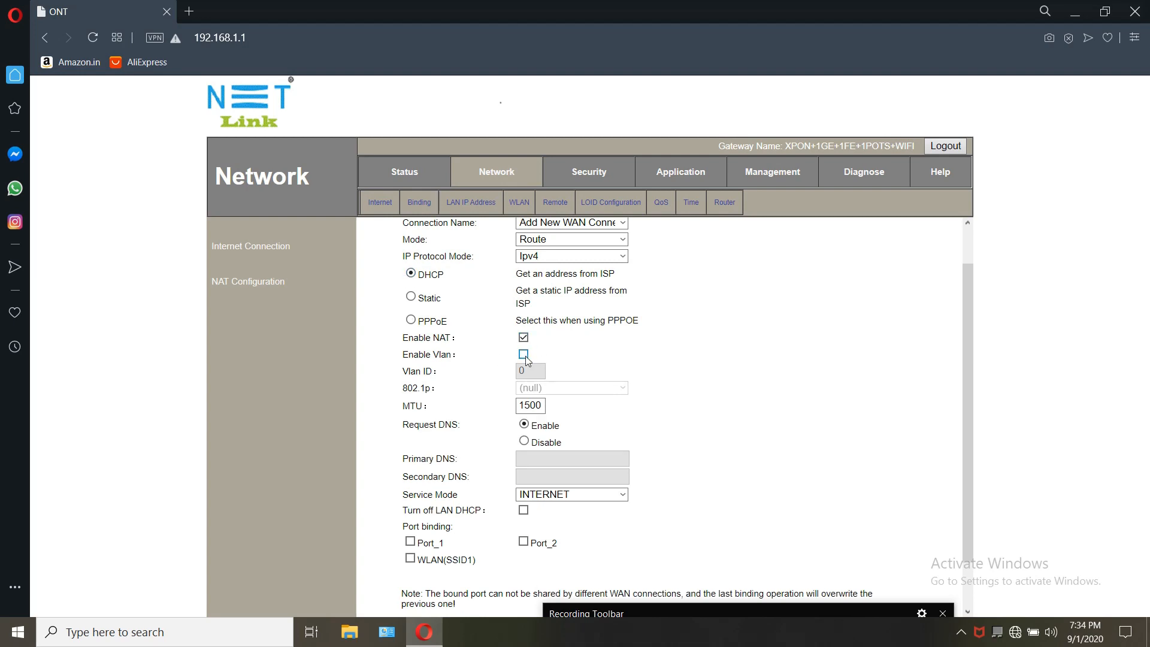
pyautogui.click(523, 354)
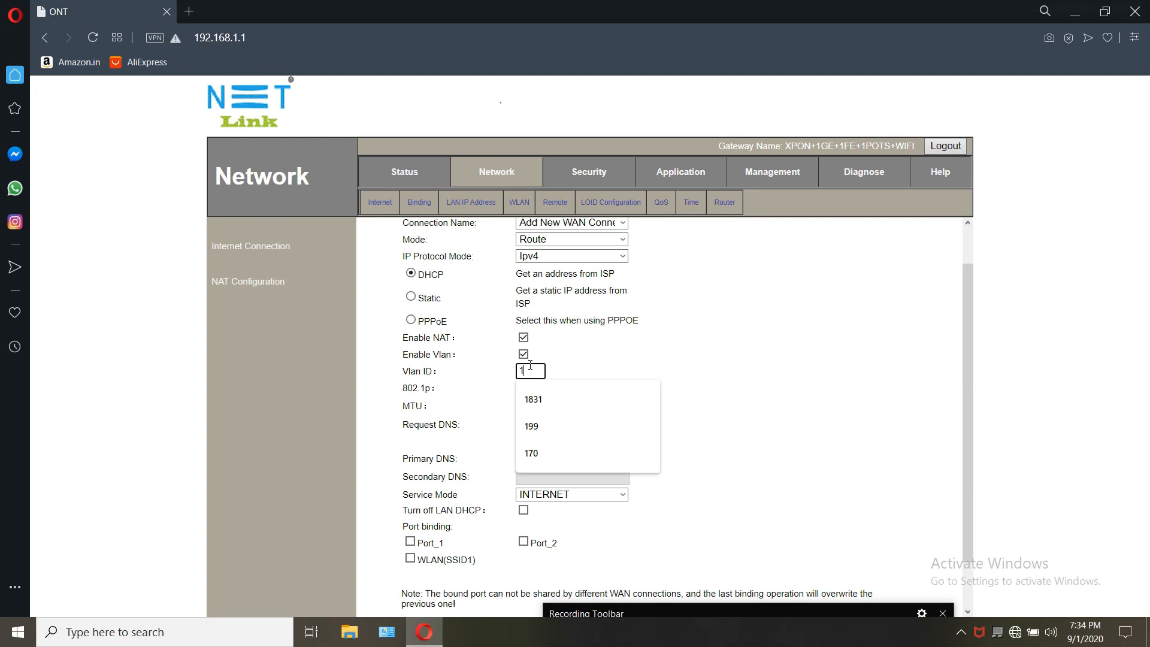
pyautogui.click(533, 399)
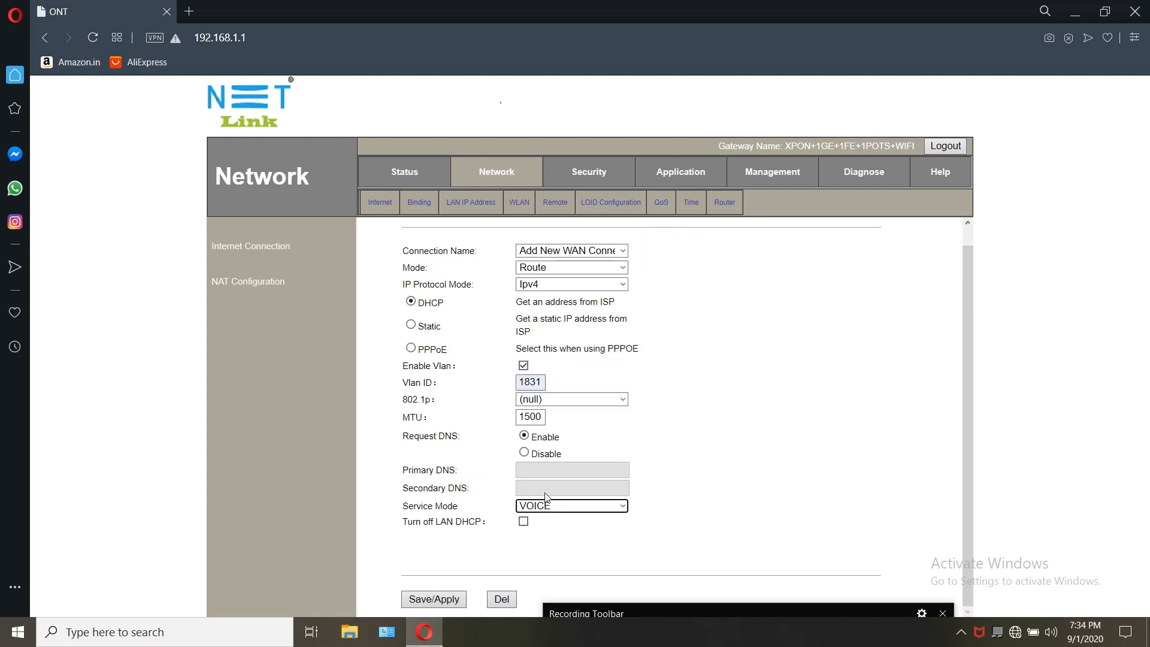
pyautogui.moveTo(608, 618)
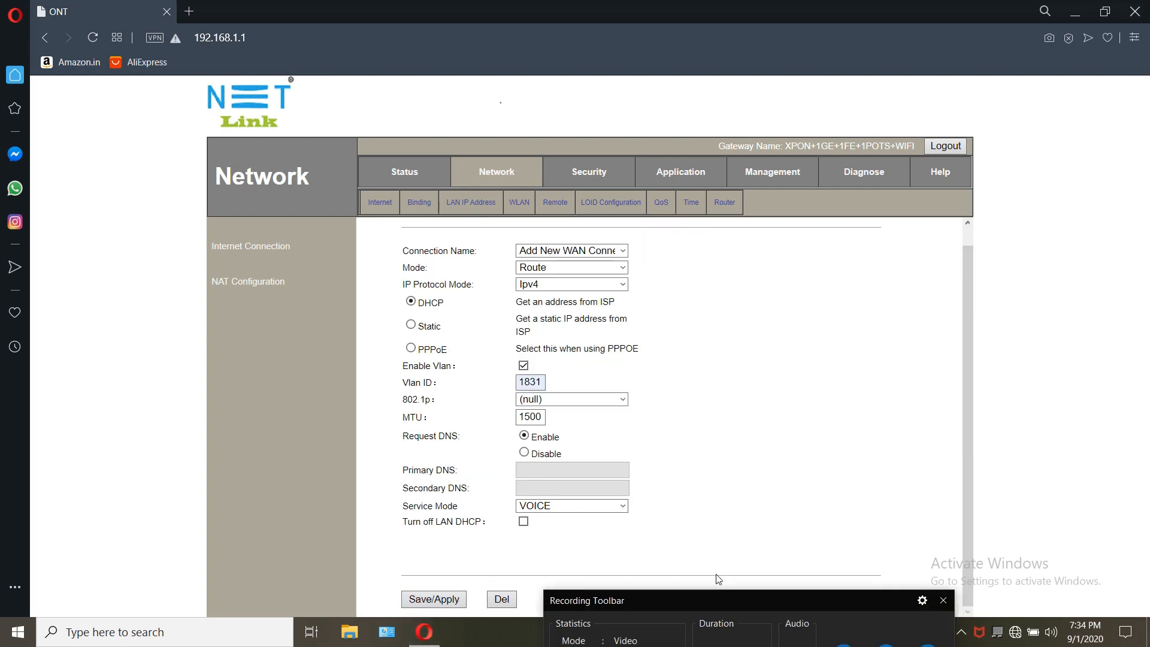
pyautogui.click(403, 172)
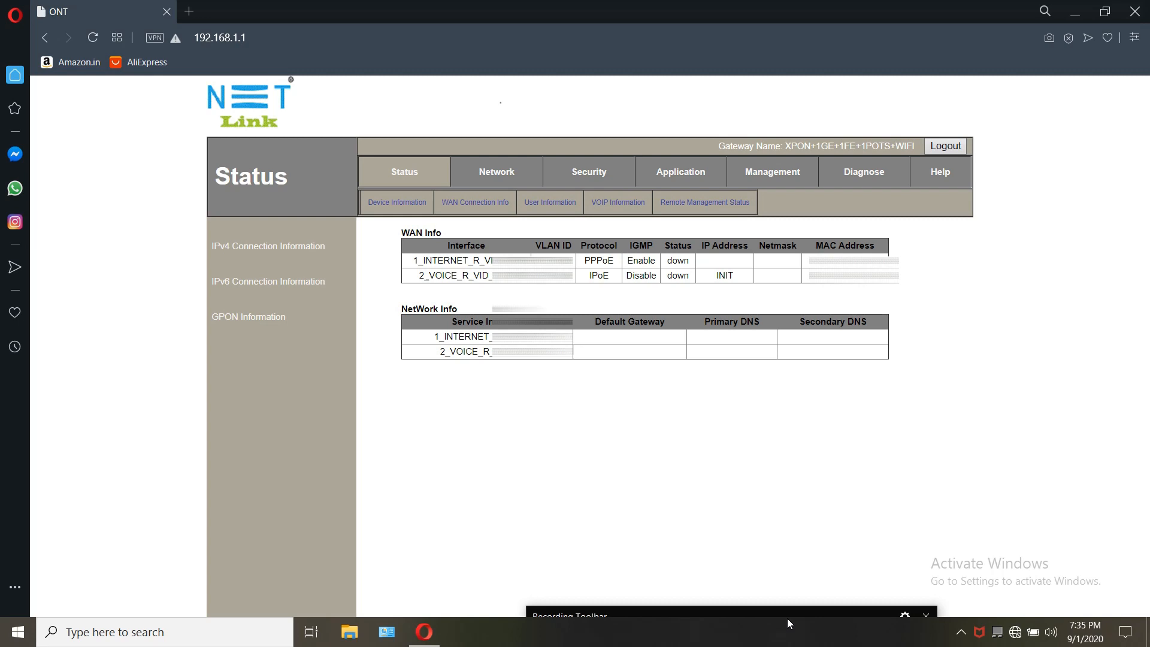
pyautogui.moveTo(637, 274)
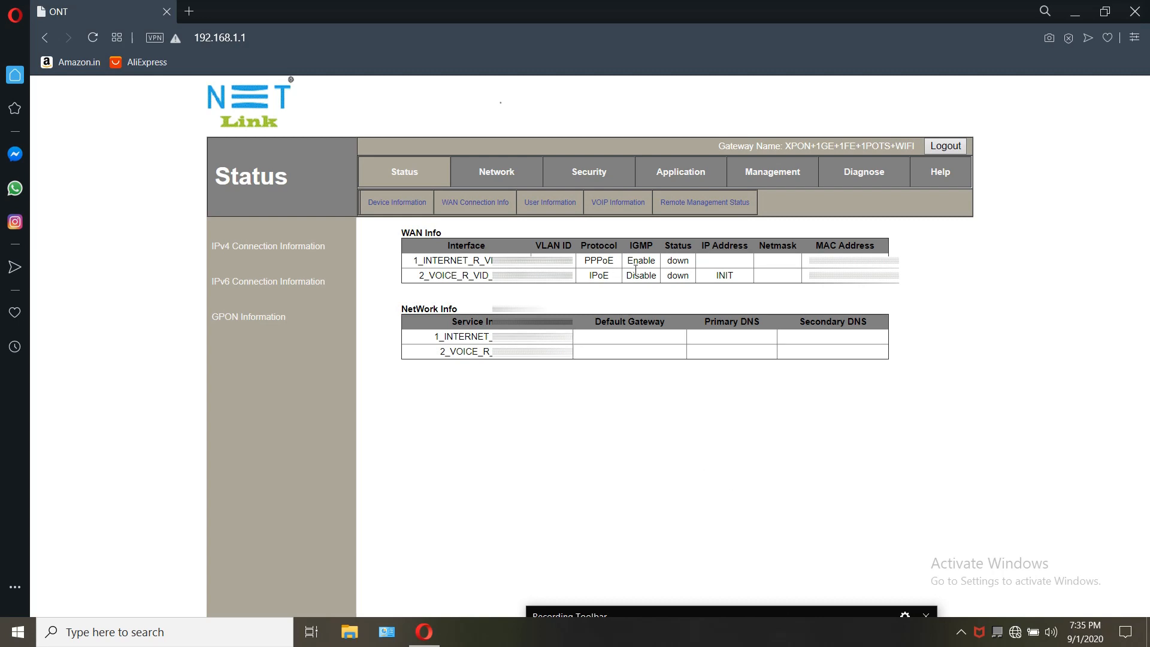
pyautogui.moveTo(434, 292)
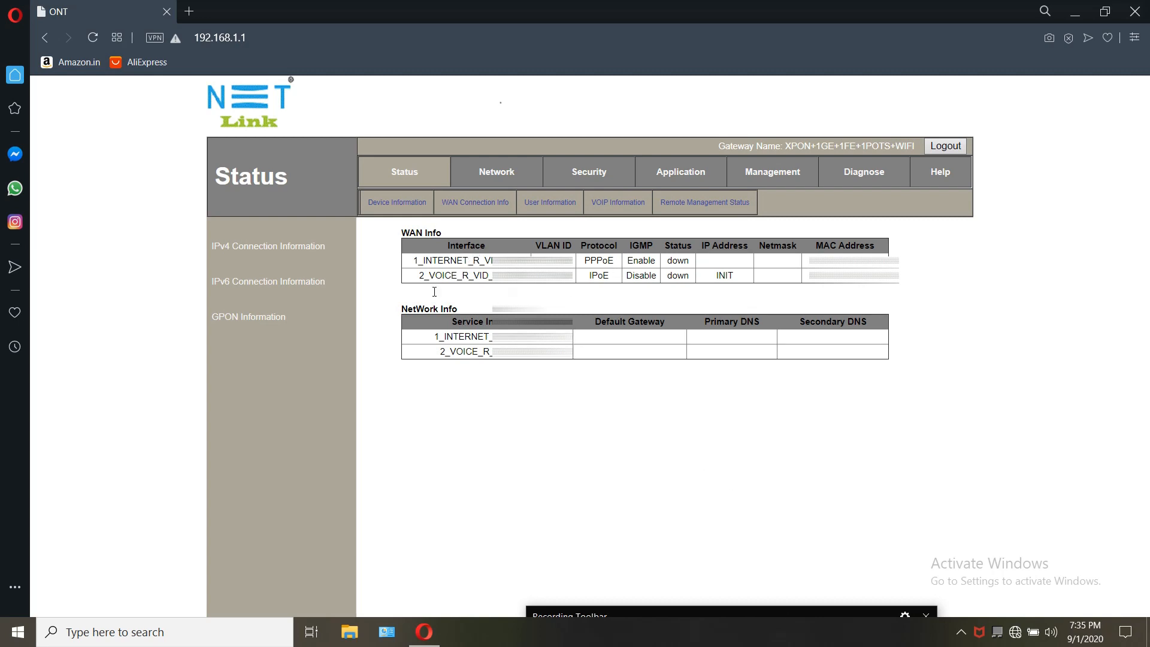
pyautogui.moveTo(326, 280)
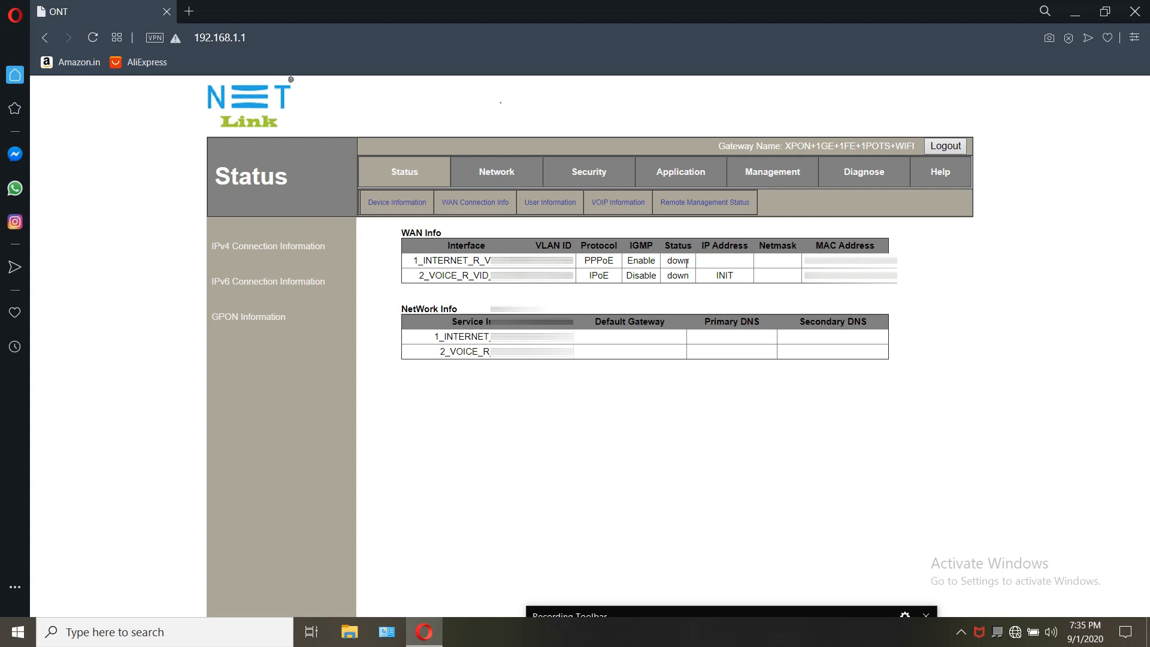
pyautogui.moveTo(649, 340)
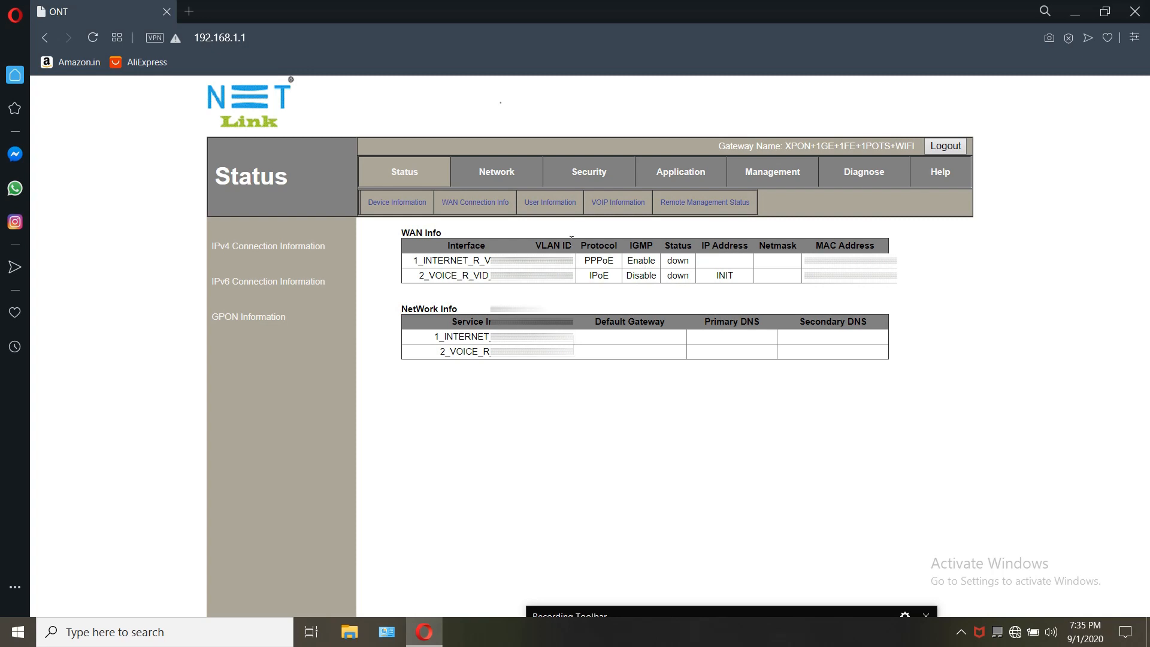
pyautogui.moveTo(520, 224)
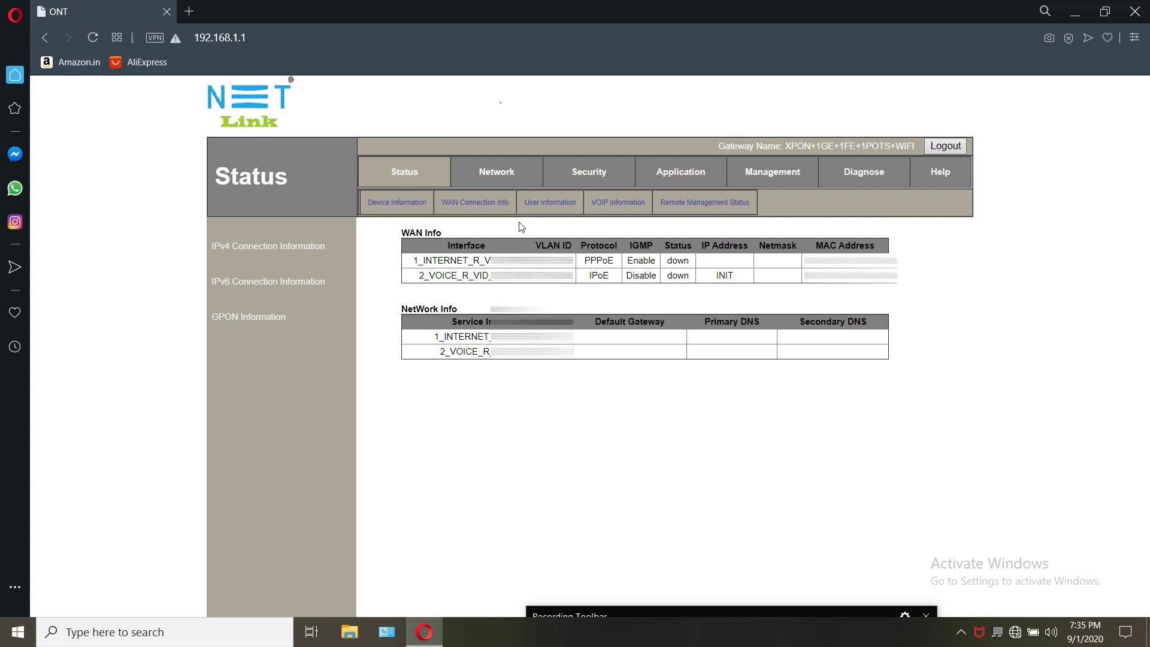
pyautogui.moveTo(650, 383)
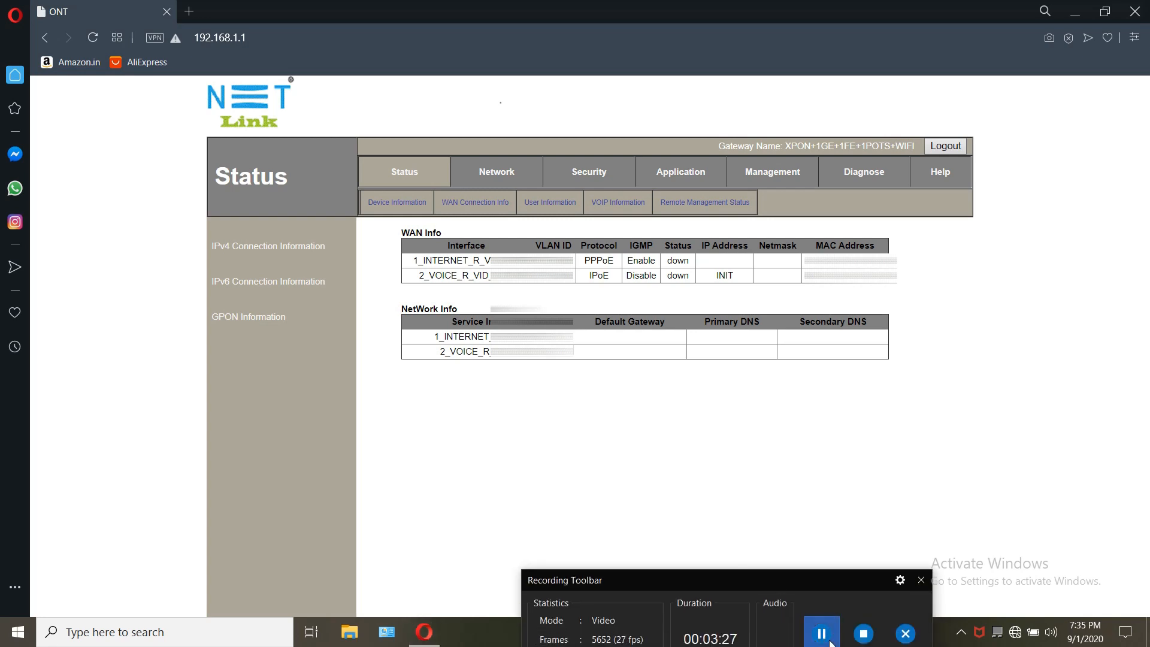
# - Open the Network section, showing LAN IP settings with the DHCP server enabled
pyautogui.click(496, 171)
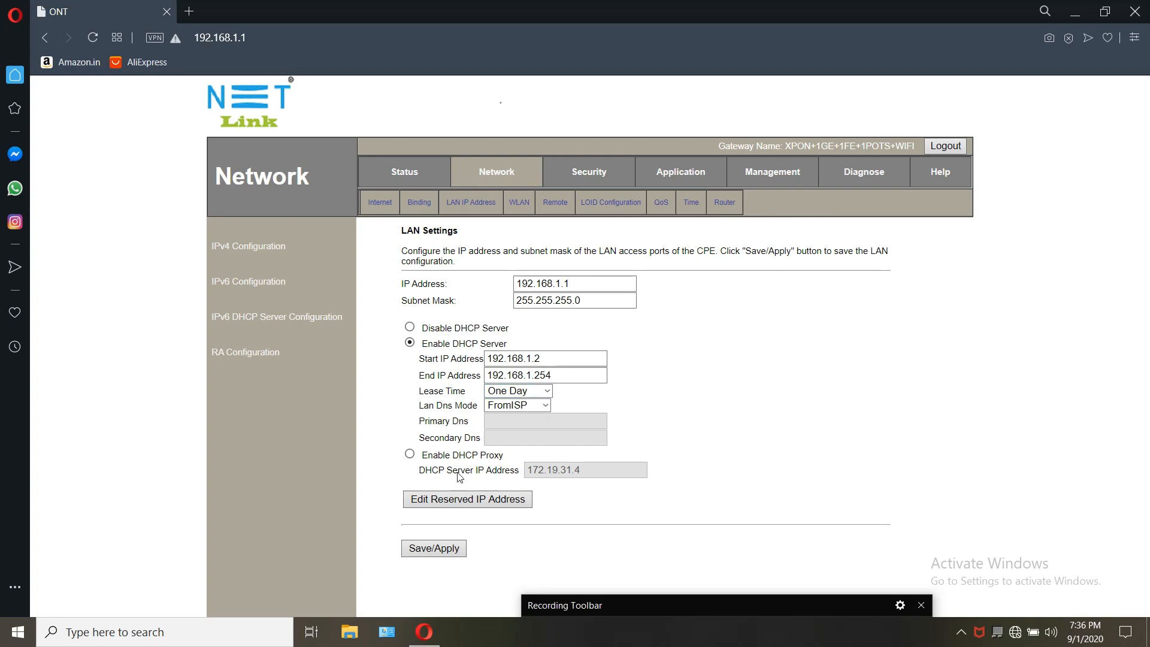
pyautogui.moveTo(477, 373)
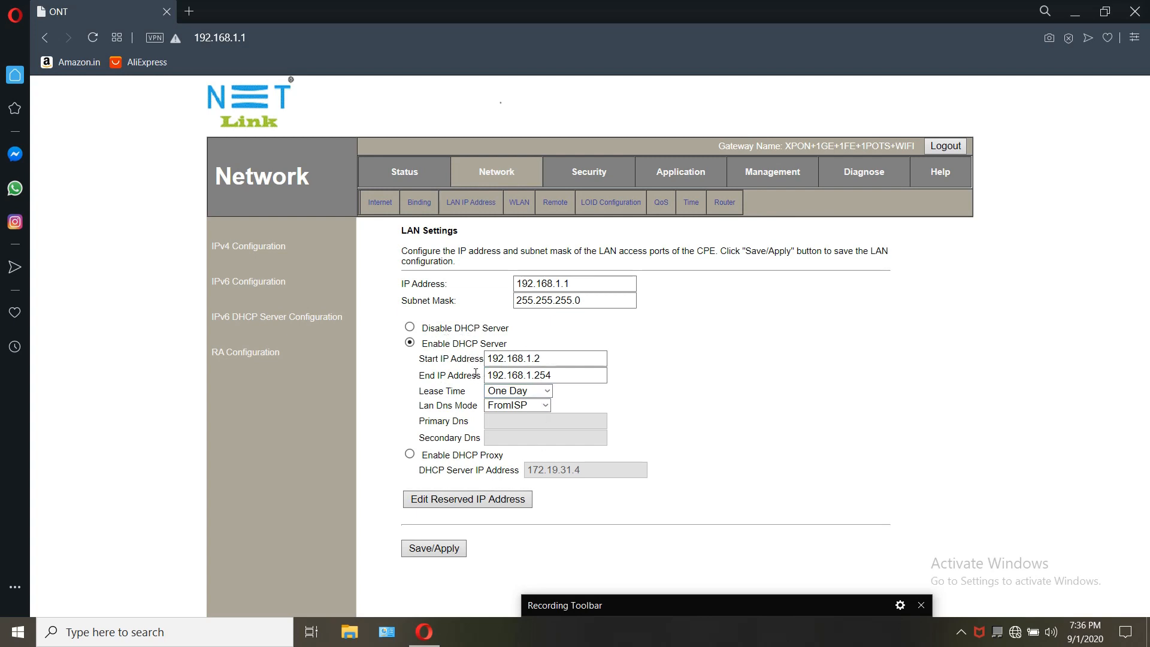
pyautogui.moveTo(459, 323)
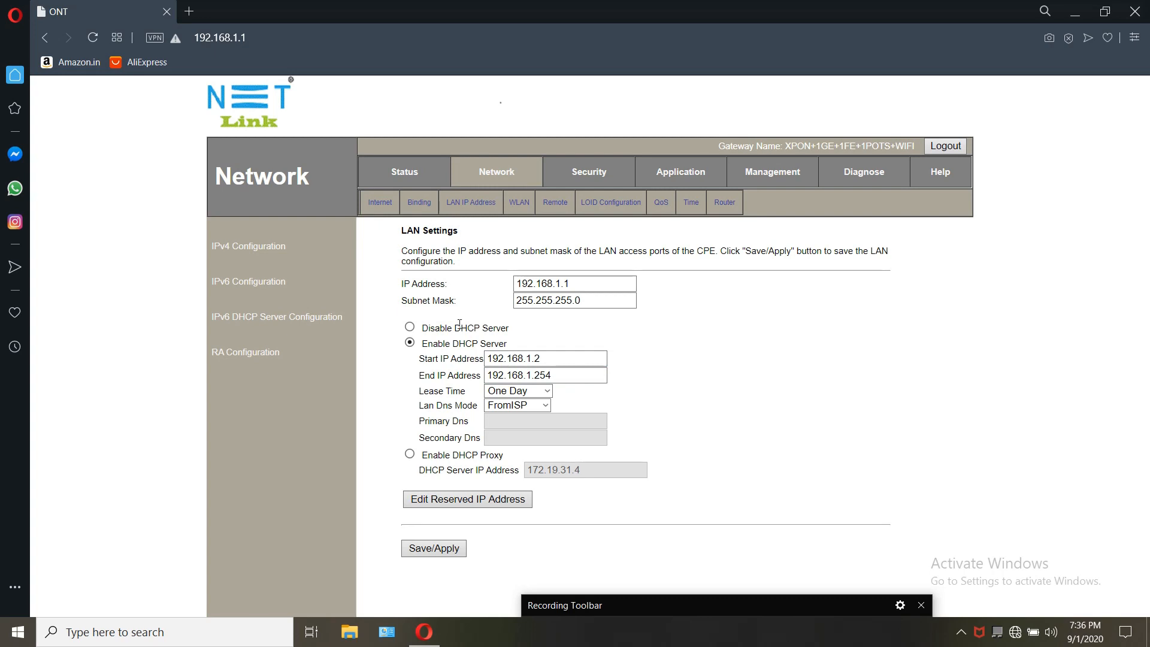
pyautogui.moveTo(581, 329)
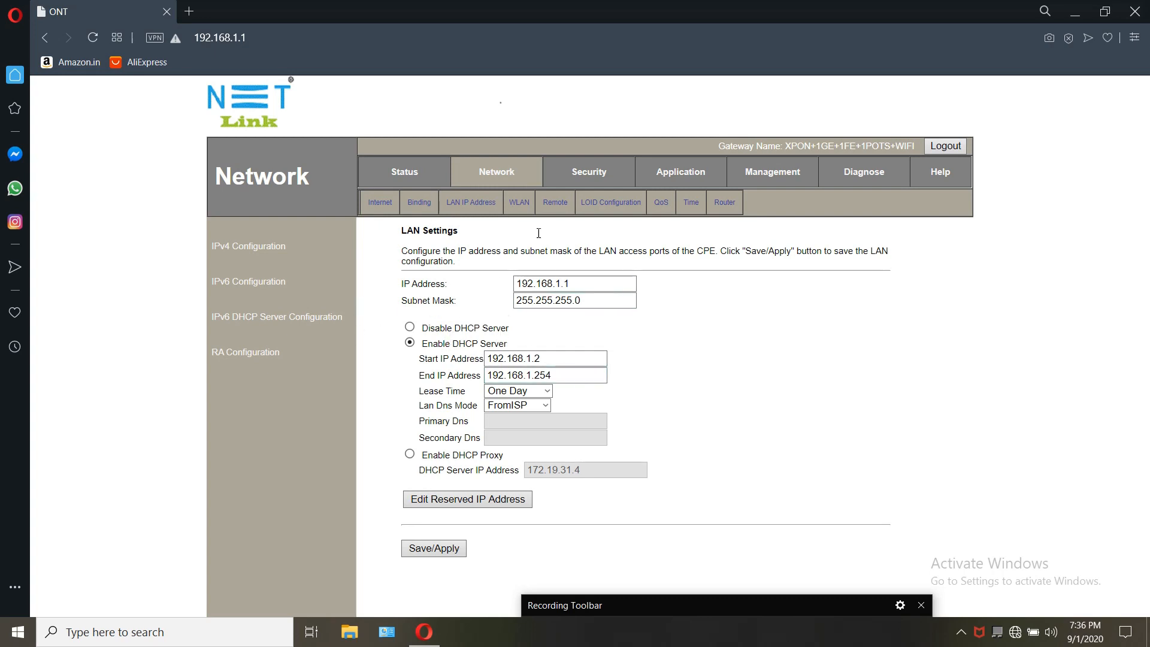
# - Open WLAN Basic settings, showing the interface disabled and SSID FTTH-EF9C
pyautogui.click(519, 202)
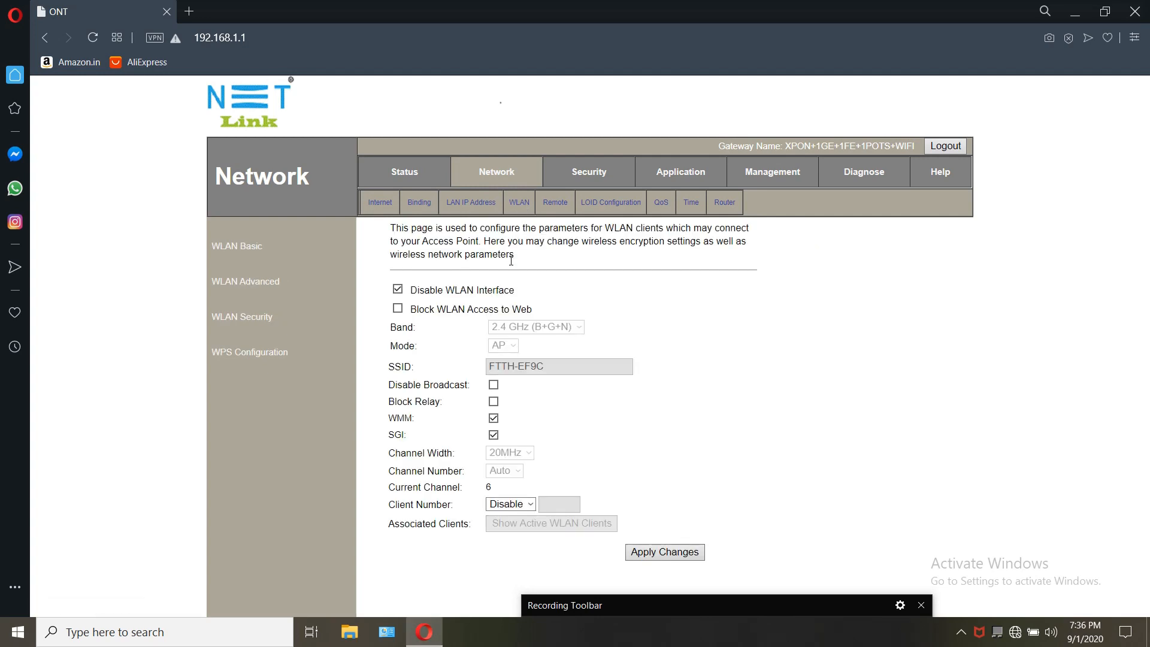
# - Enable the WLAN interface and apply the new SSID DINESH
pyautogui.click(398, 290)
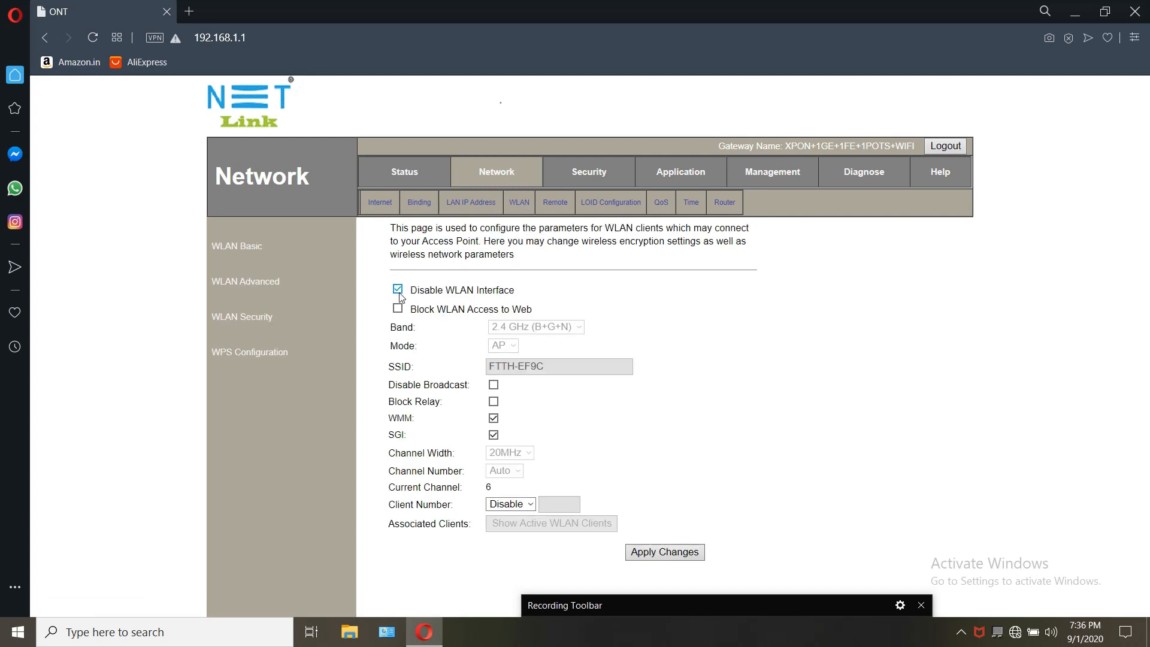
pyautogui.click(397, 289)
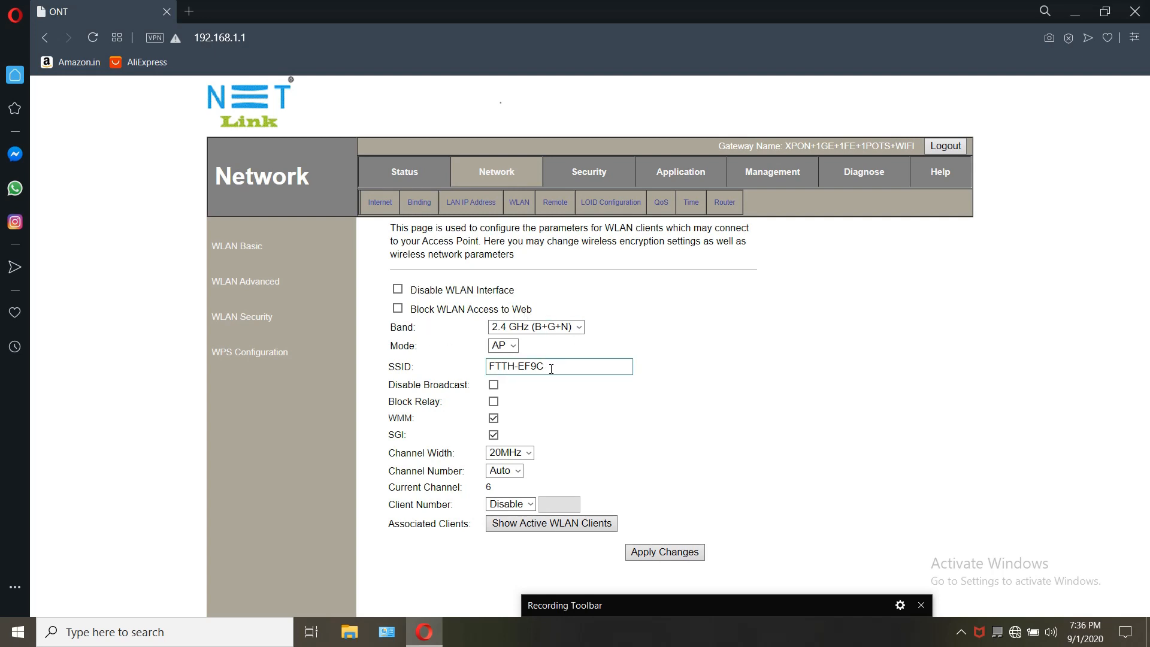
pyautogui.doubleClick(515, 366)
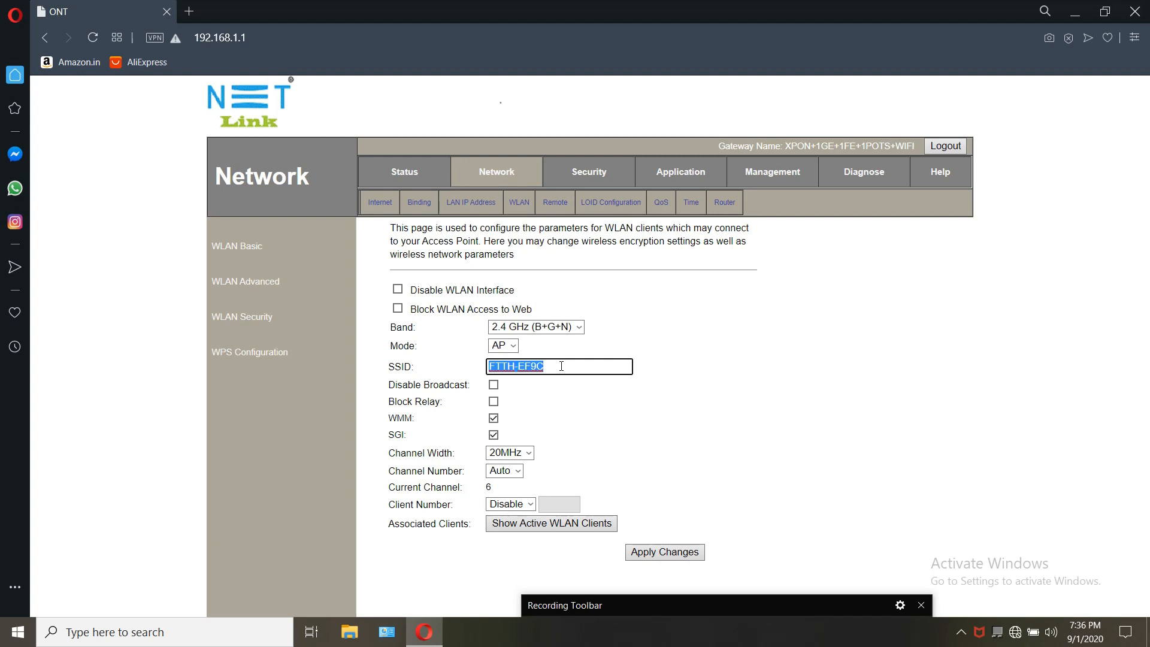
pyautogui.write('DINES')
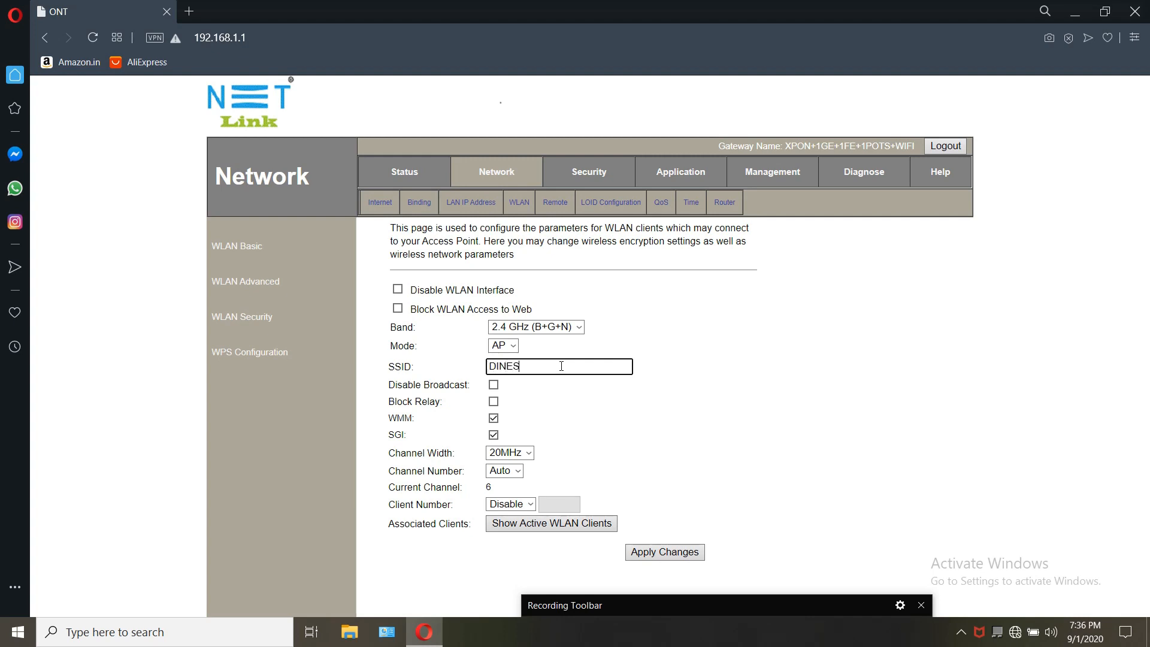
pyautogui.write('H')
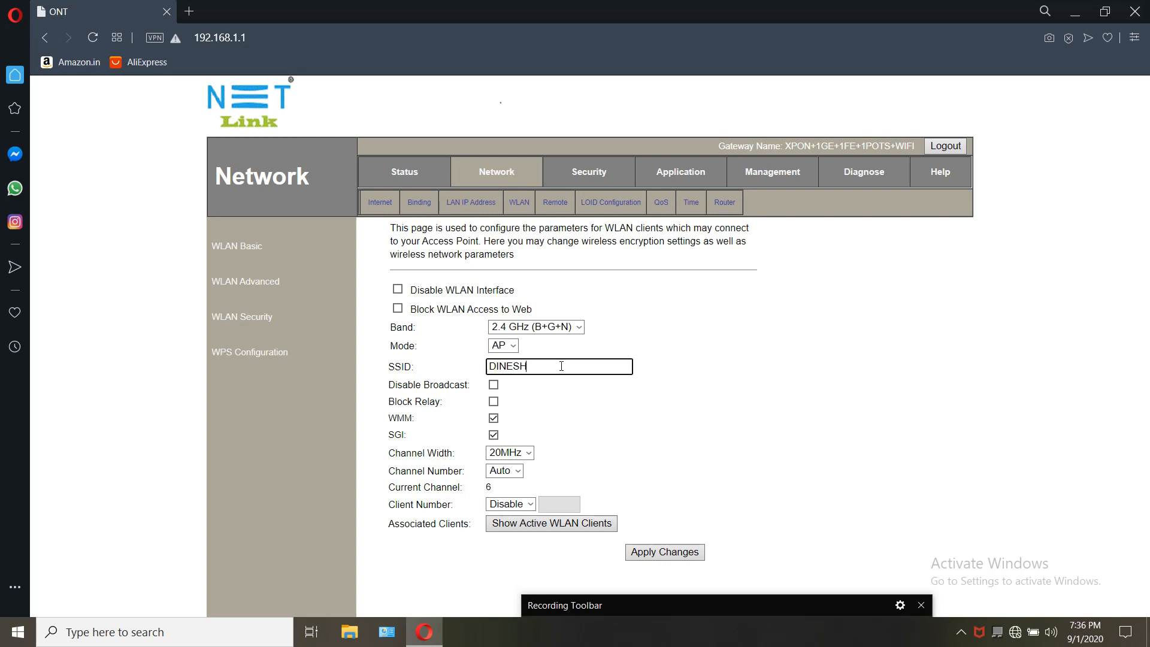
pyautogui.click(664, 553)
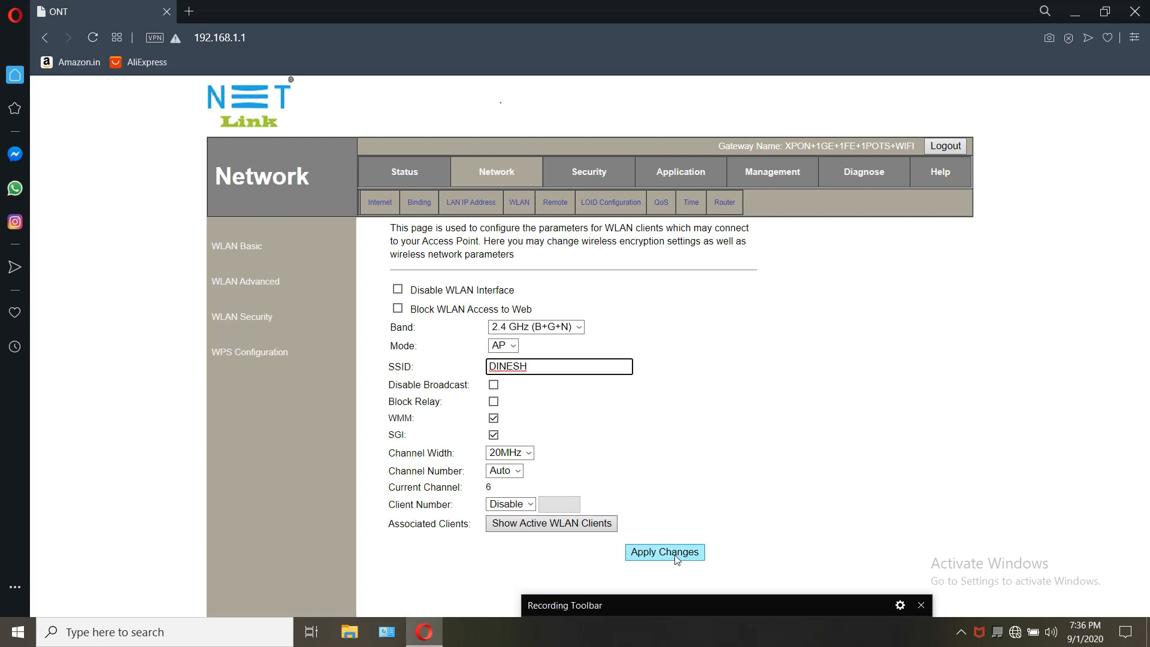
pyautogui.moveTo(255, 287)
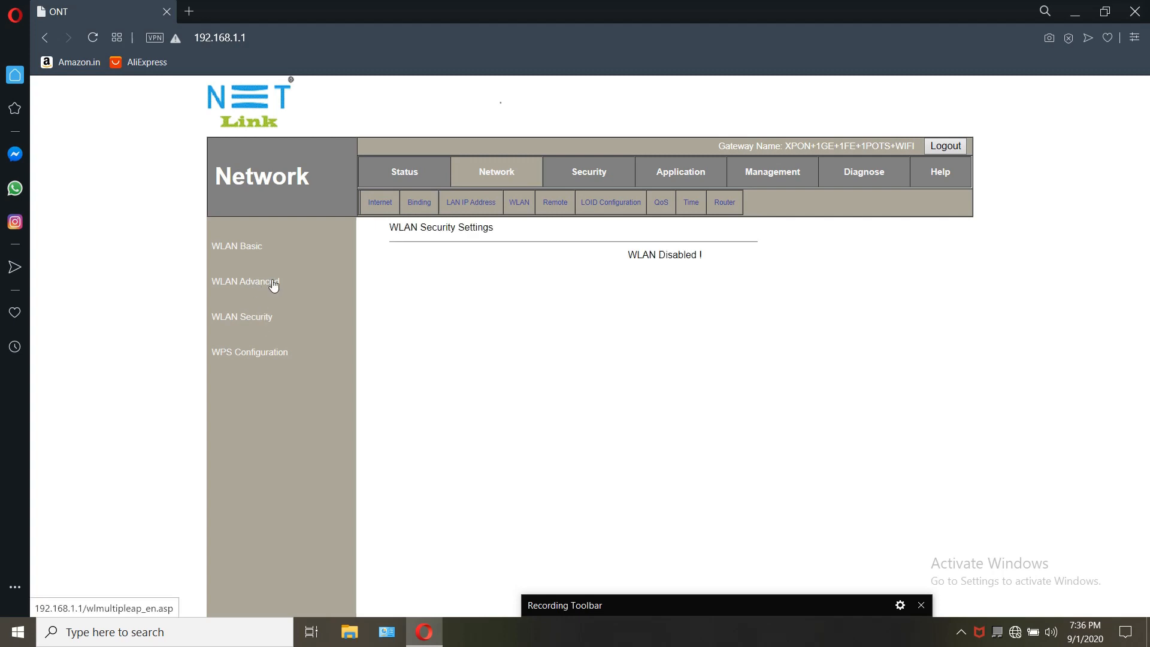
# - Revisit WLAN basic and security settings, then view the Time page with India zone and NTP
pyautogui.click(236, 247)
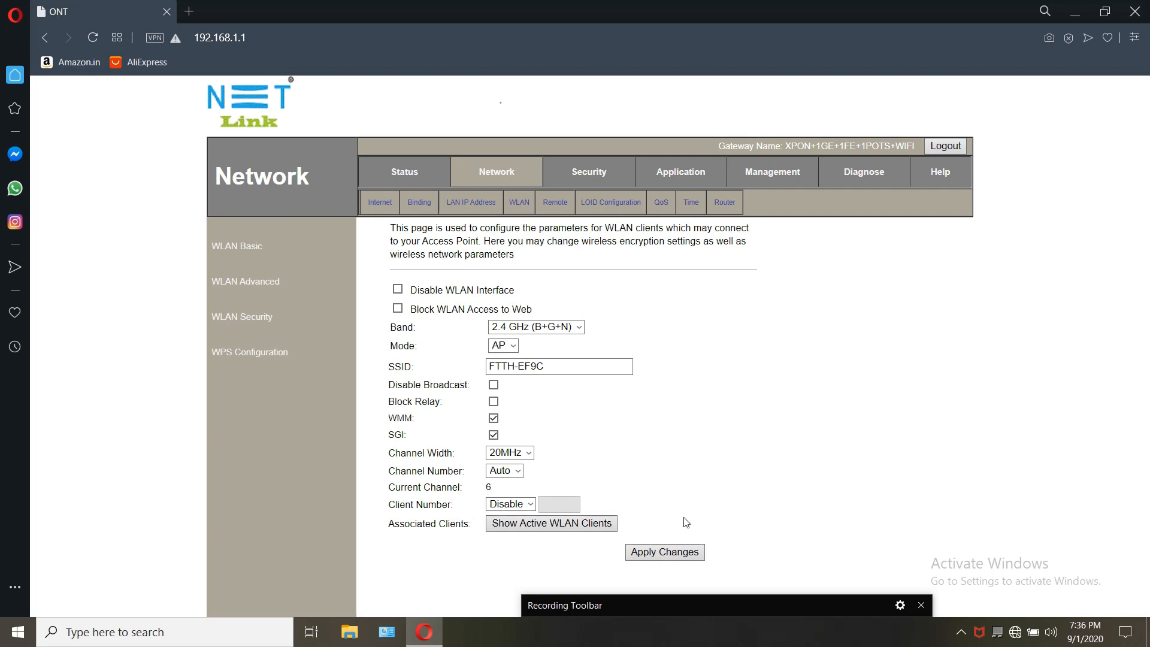
pyautogui.moveTo(304, 404)
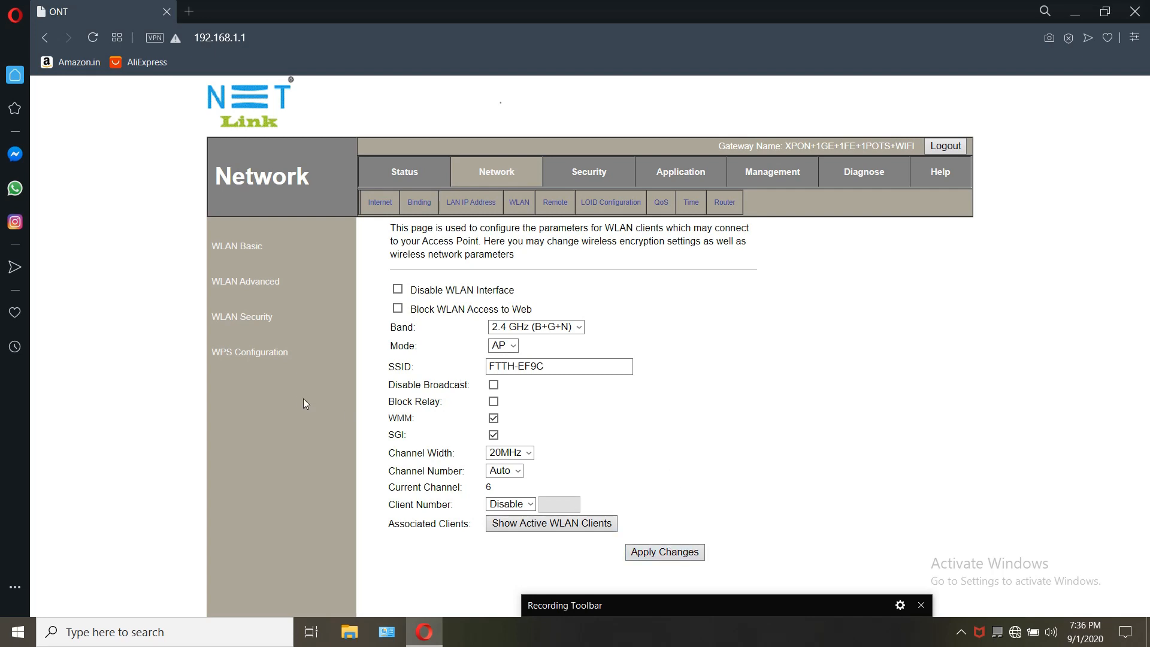
pyautogui.moveTo(326, 358)
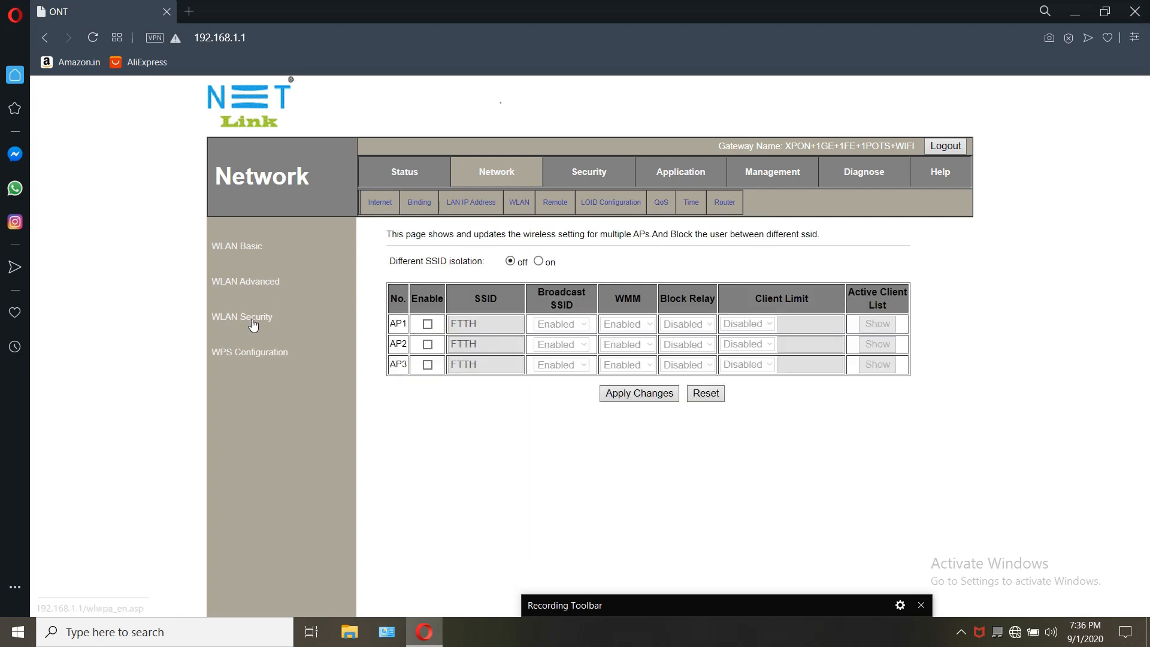
pyautogui.click(242, 317)
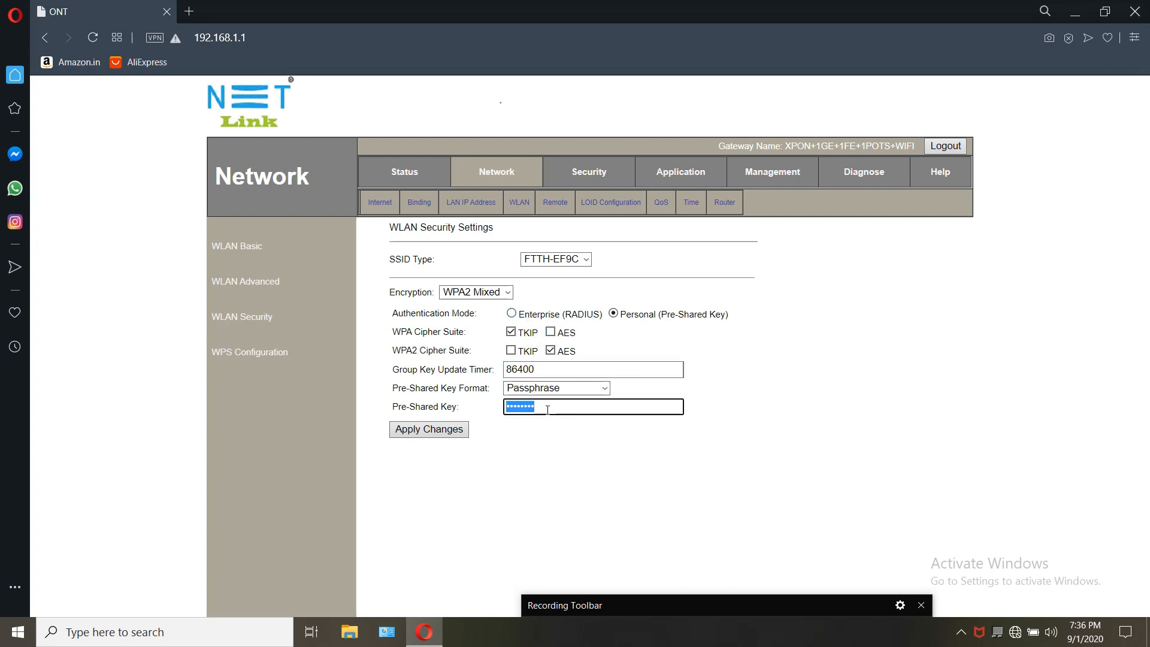
pyautogui.moveTo(710, 238)
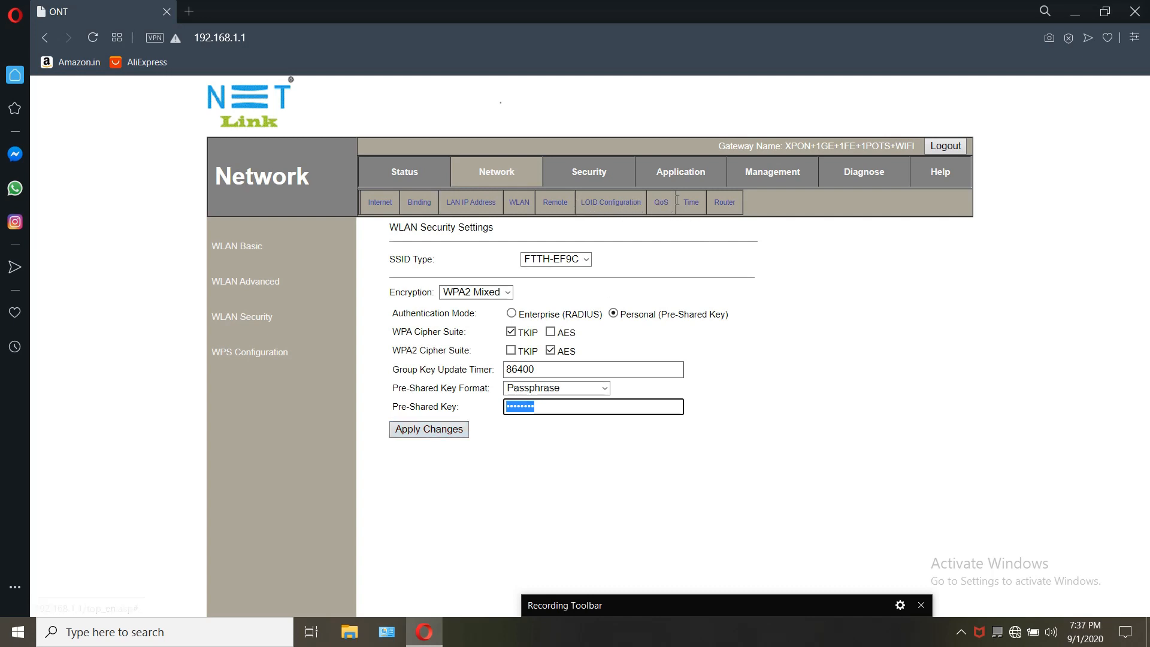
pyautogui.click(691, 202)
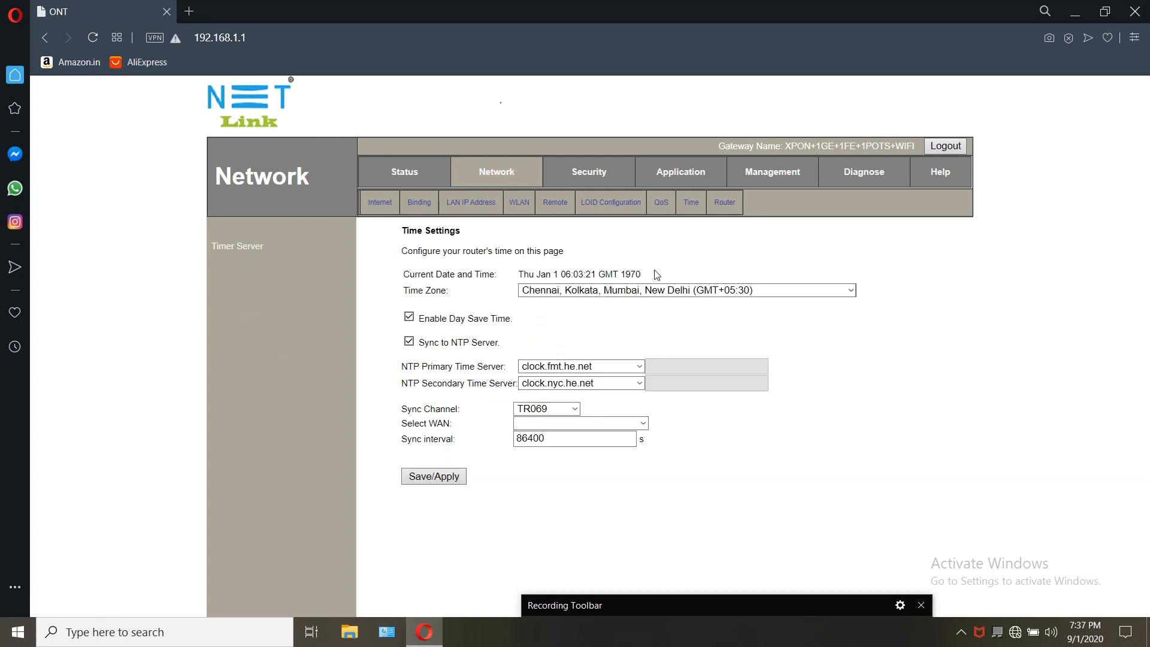
# - Save time sync over the INTERNET channel, then go to the Application VoIP page
pyautogui.click(546, 409)
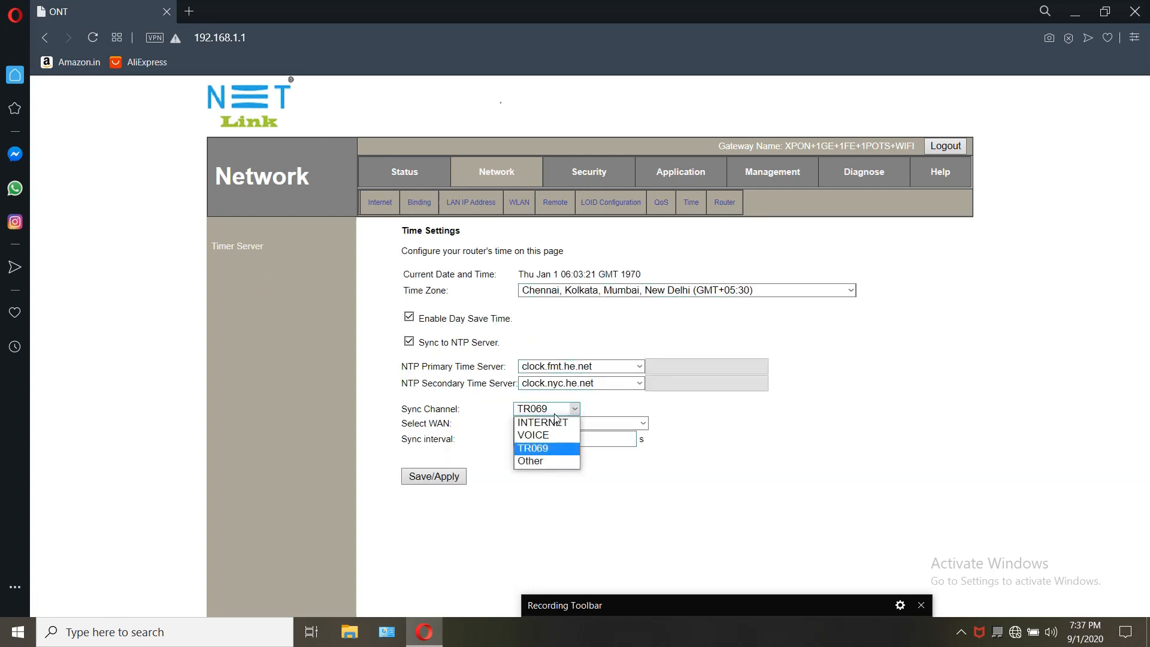
pyautogui.click(543, 423)
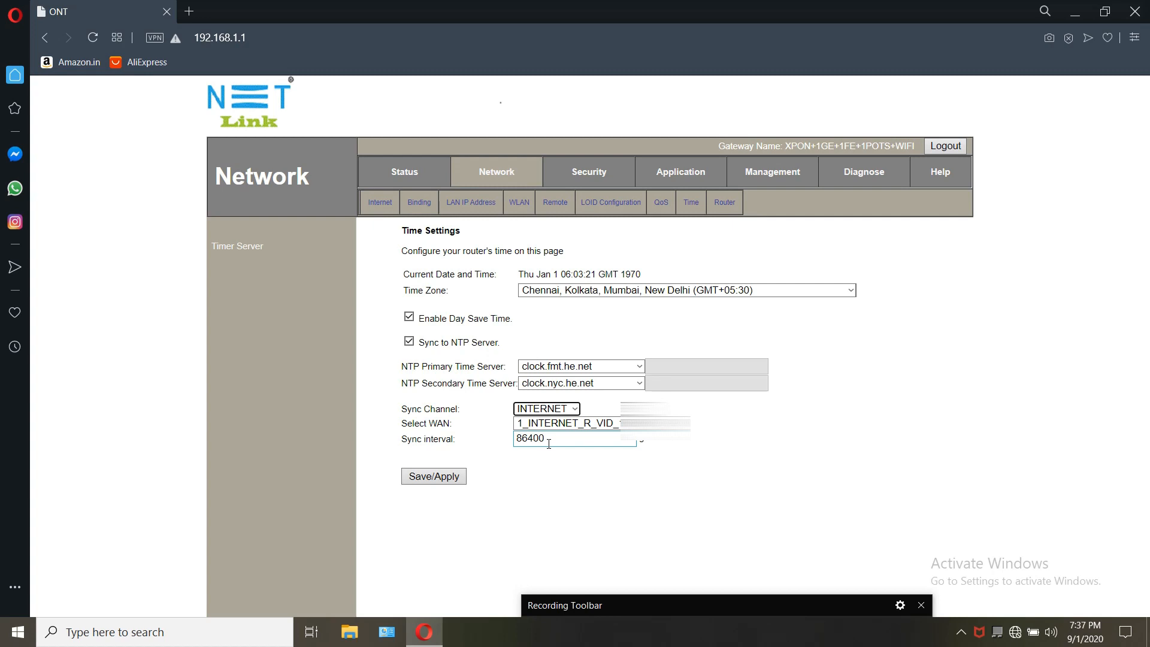
pyautogui.click(434, 476)
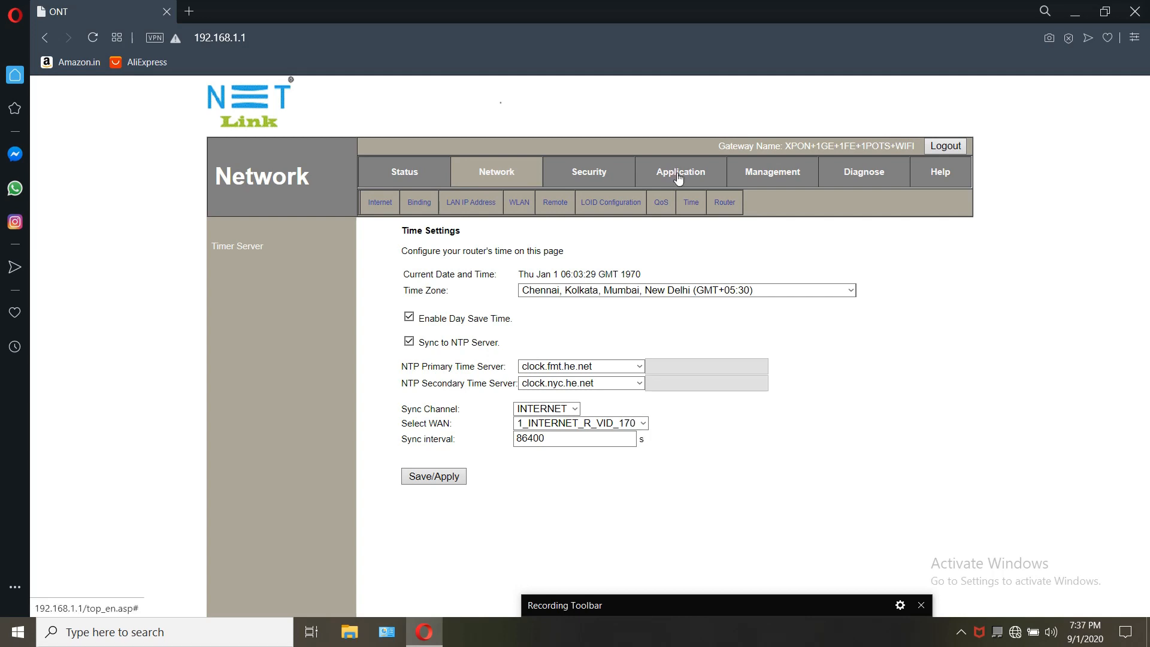
pyautogui.click(680, 172)
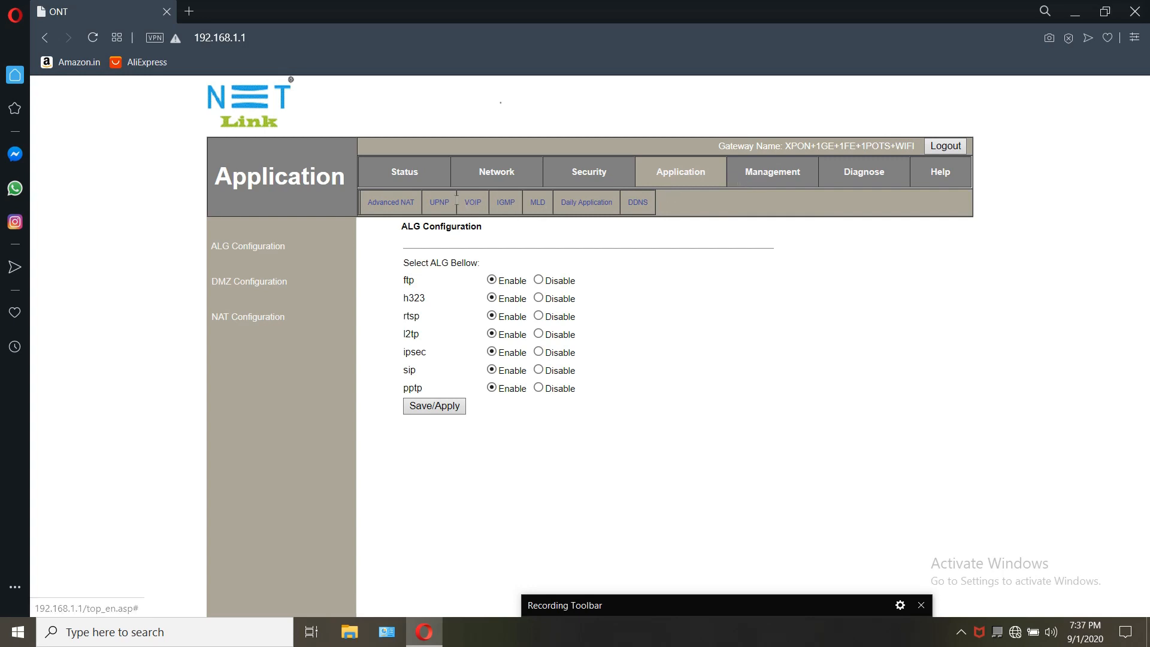
pyautogui.click(473, 201)
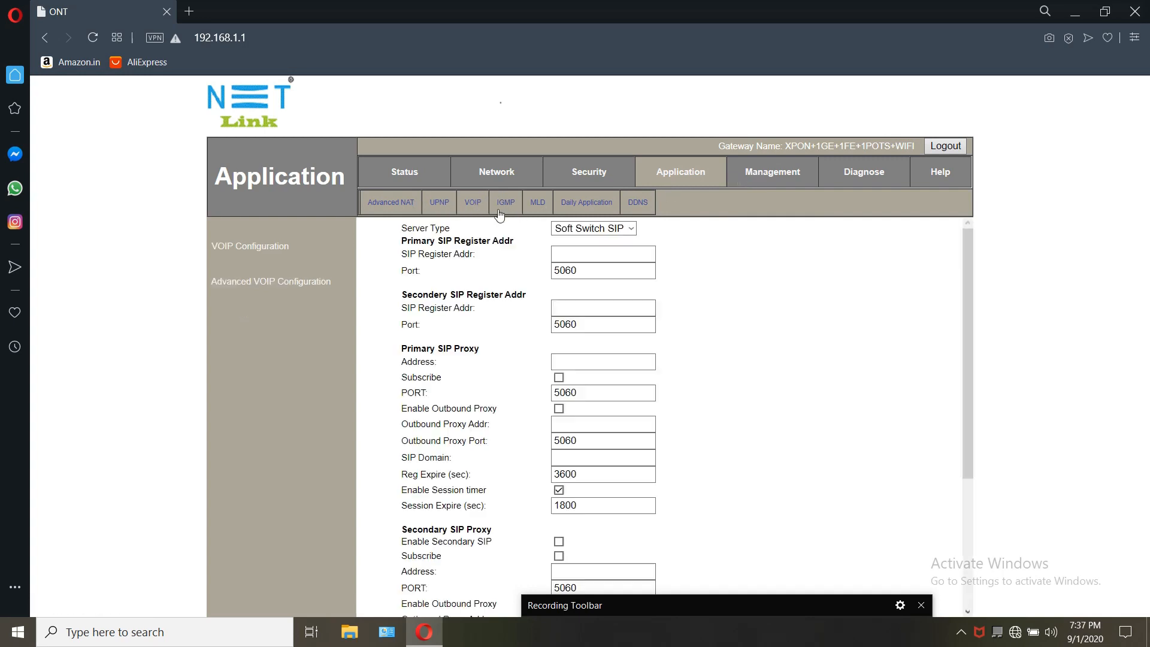
# - Enter 10.187.7.12 as the SIP register, proxy and domain addresses
pyautogui.click(603, 253)
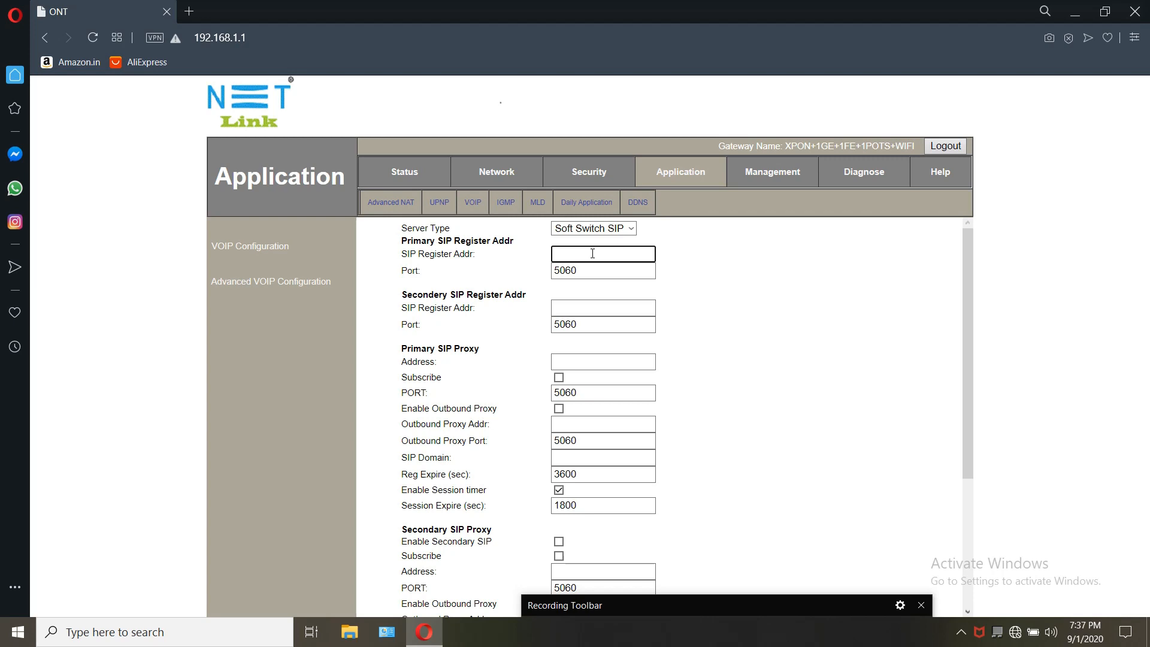
pyautogui.write('10.187.7.12')
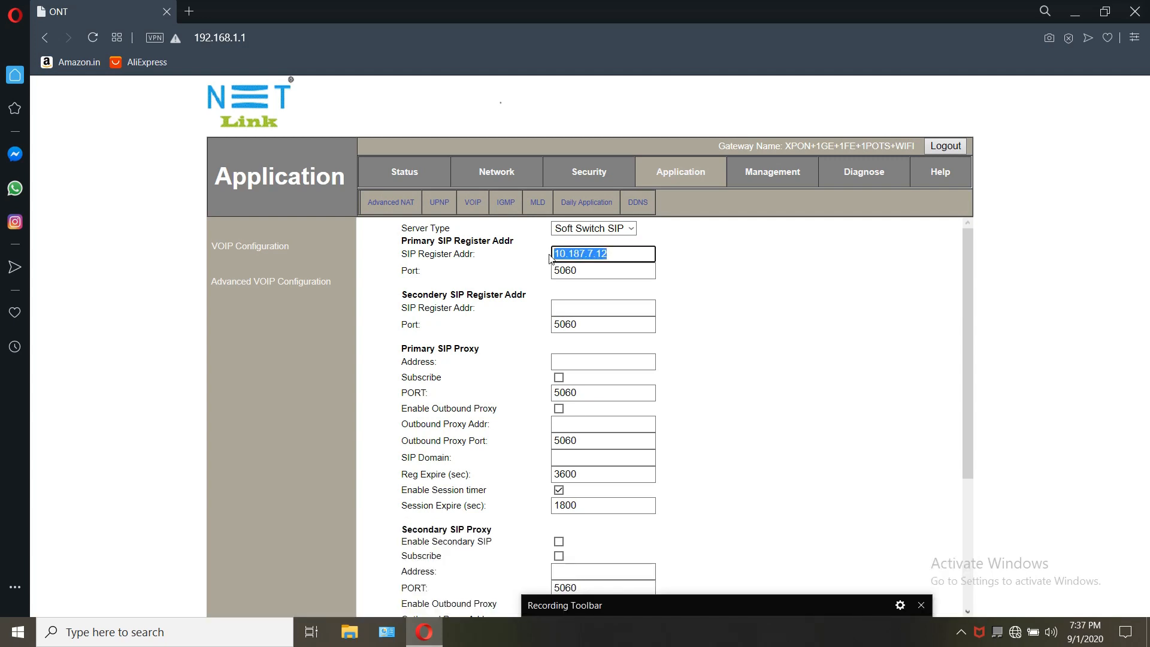
pyautogui.moveTo(604, 304)
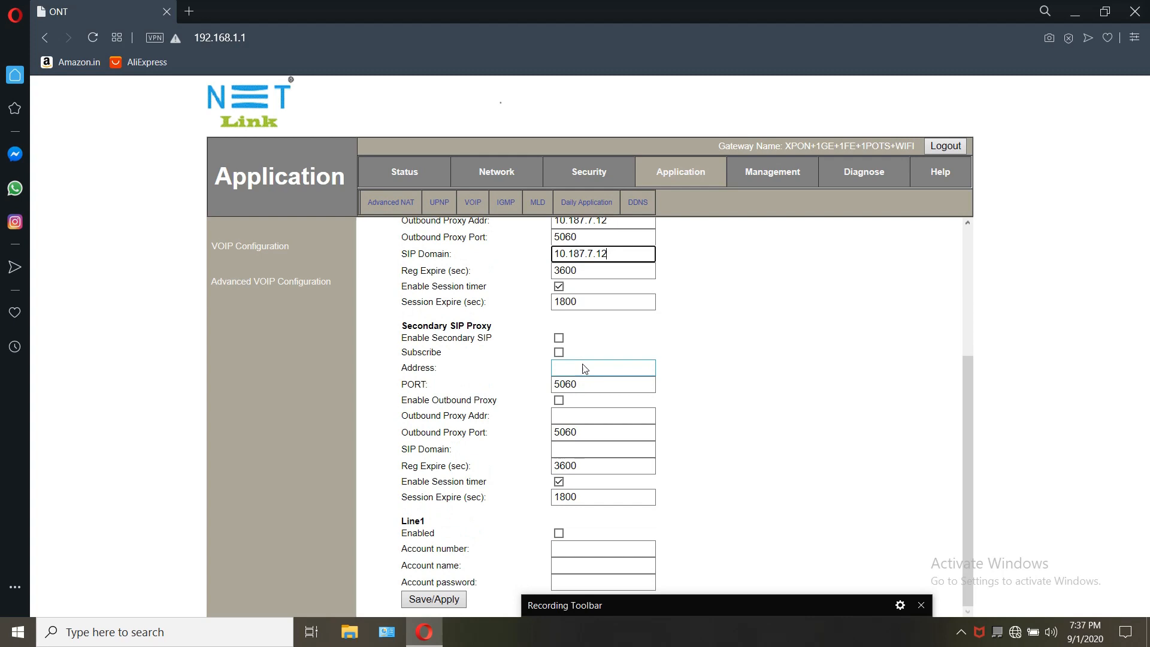
pyautogui.write('10.187.7.12')
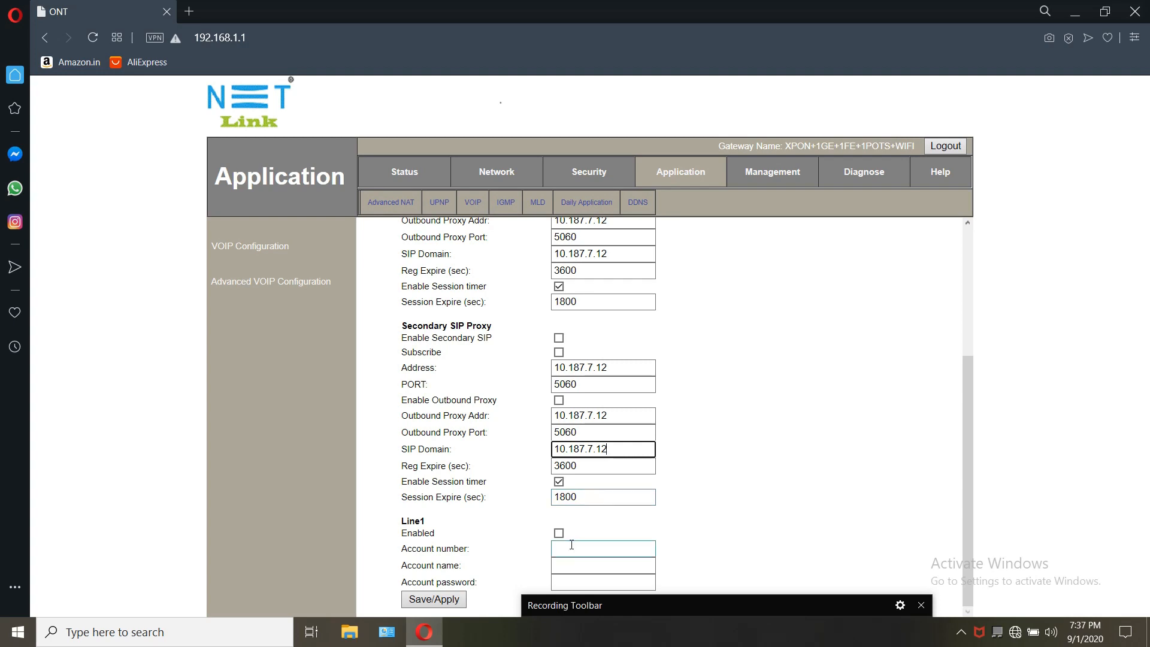
# - Enable Line1 and enter account number 91xxxxyyyyy
pyautogui.click(558, 533)
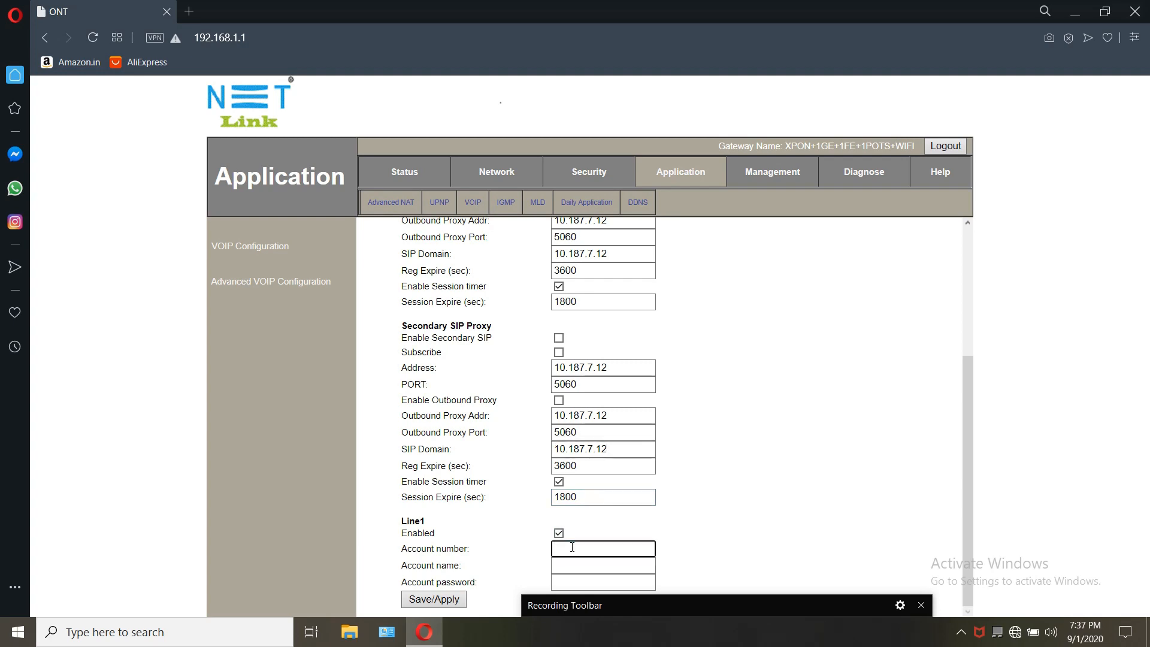
pyautogui.write('91xxxx')
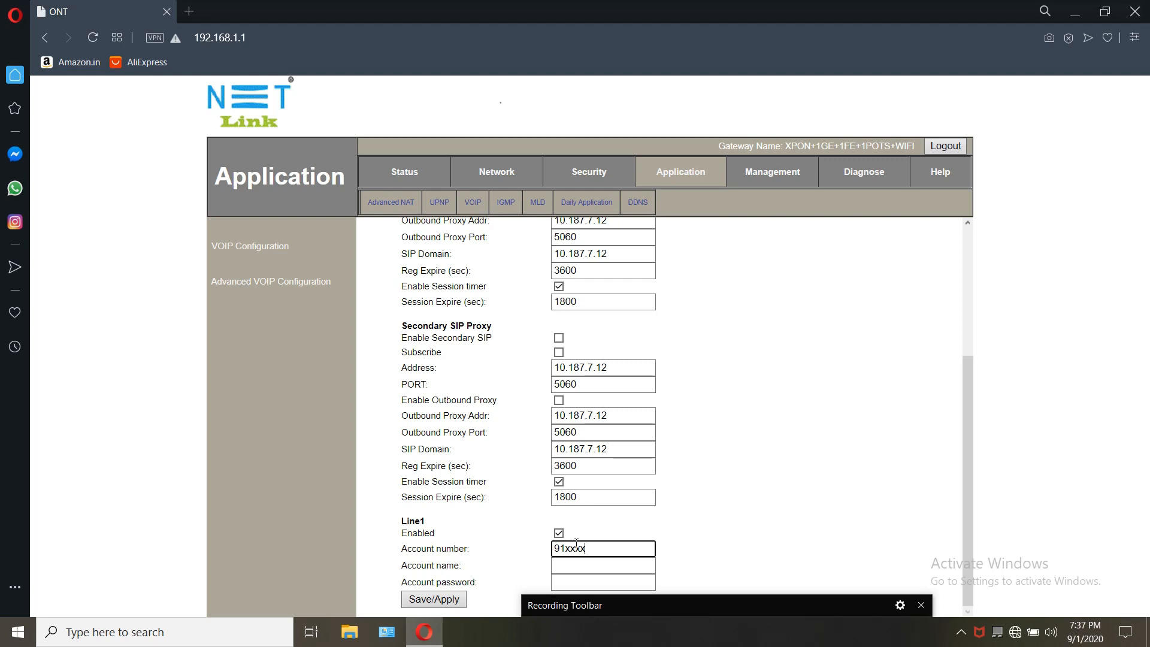
pyautogui.write('yyyyy')
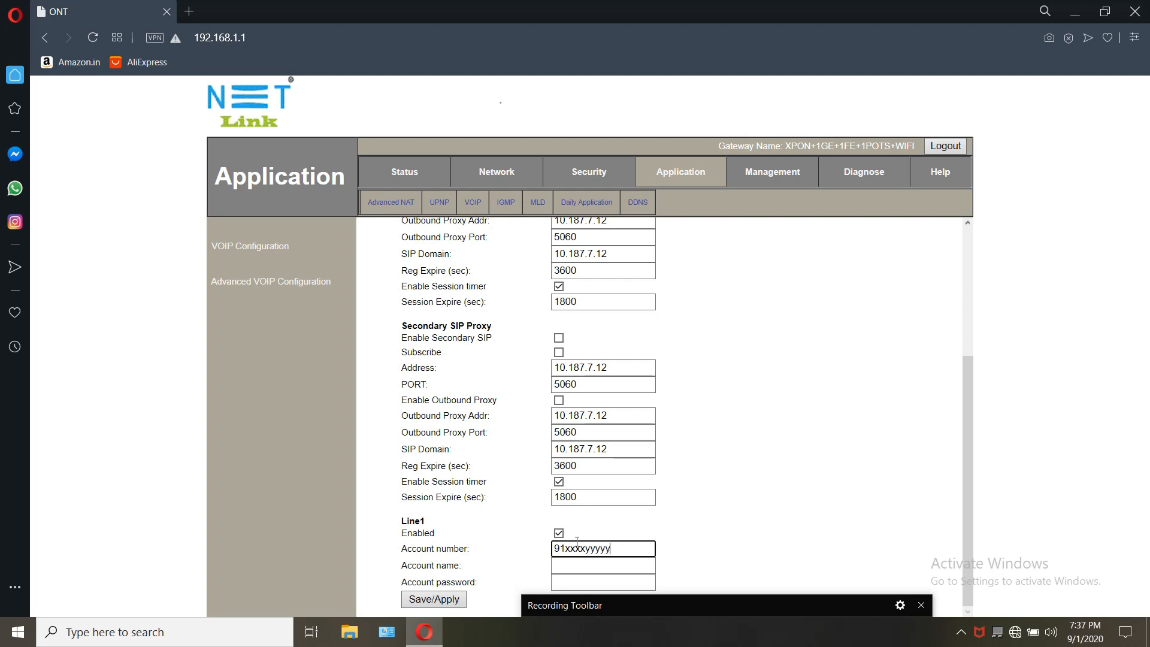
pyautogui.click(603, 566)
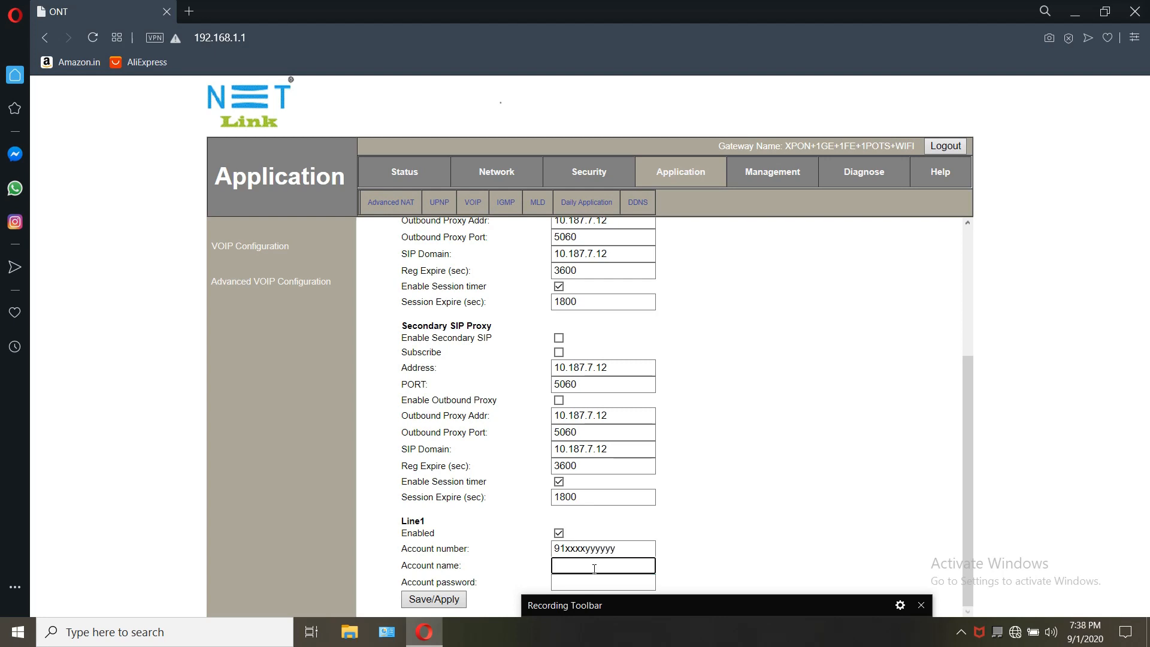
pyautogui.write('91xx')
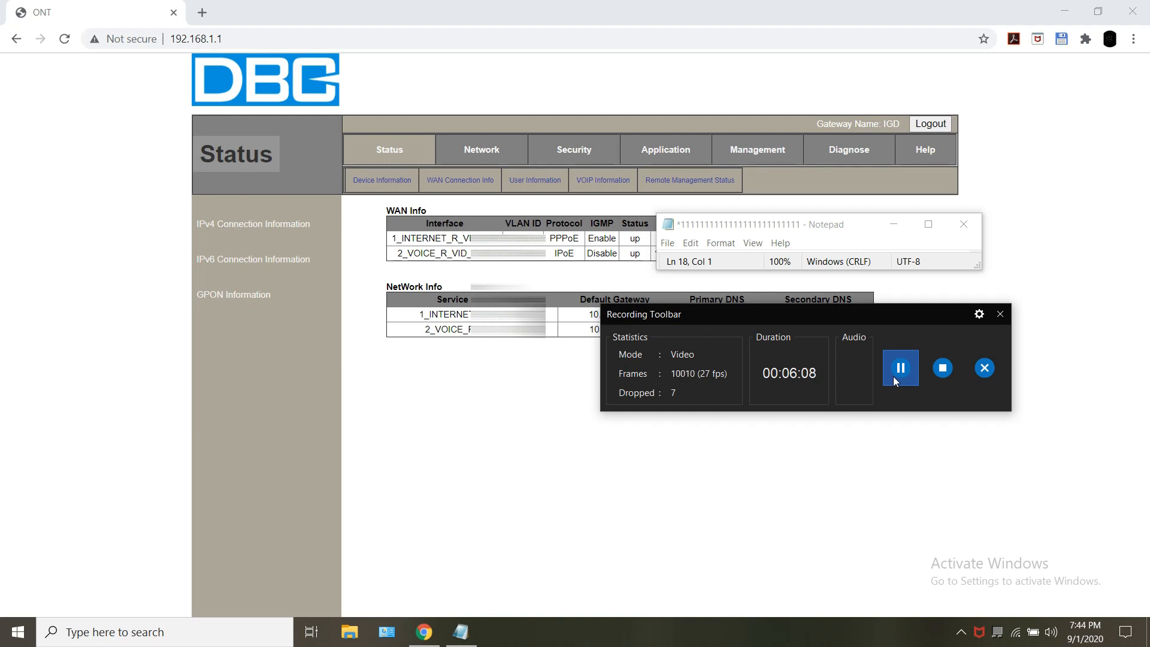
# - Check that VoIP Information shows the phone line's Service State as Registered
pyautogui.click(602, 180)
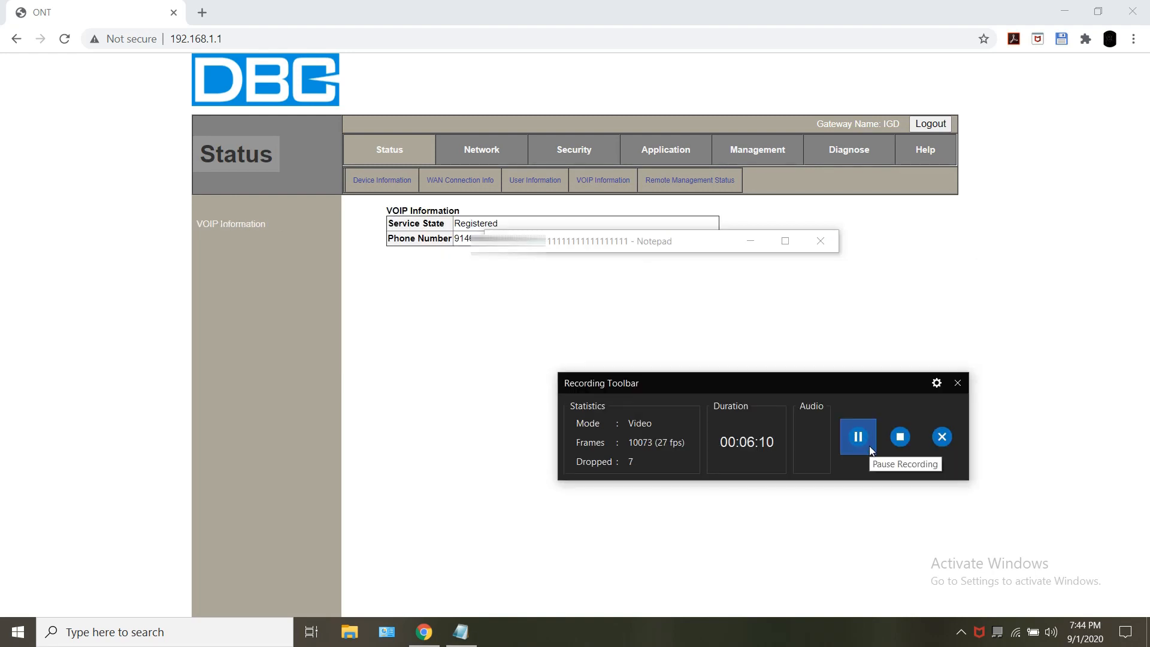